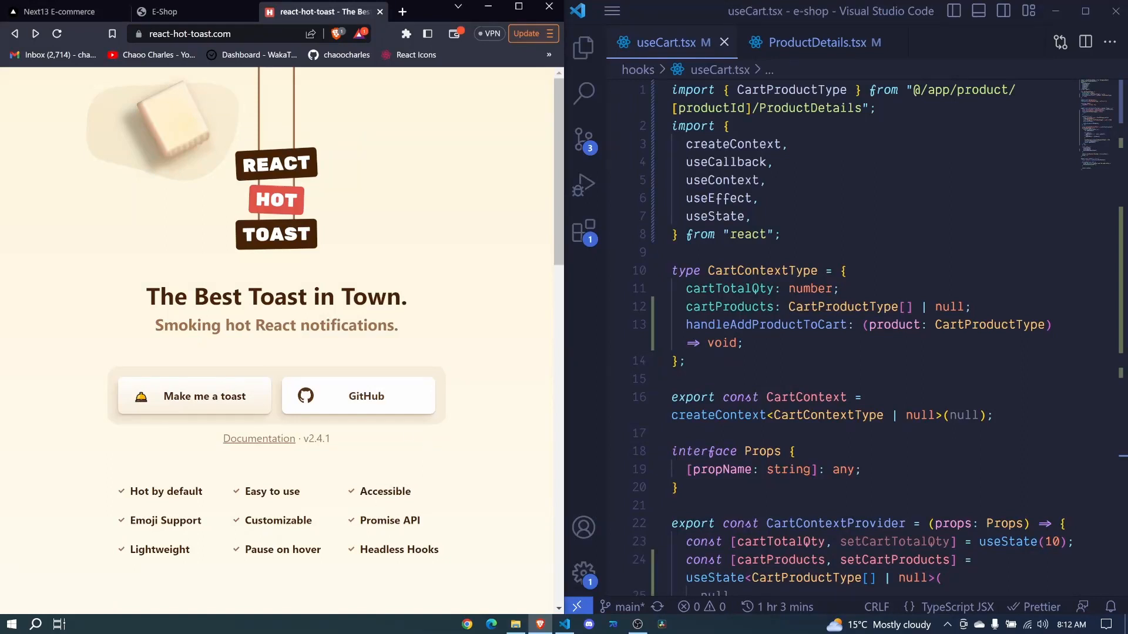
mouse_move(400, 261)
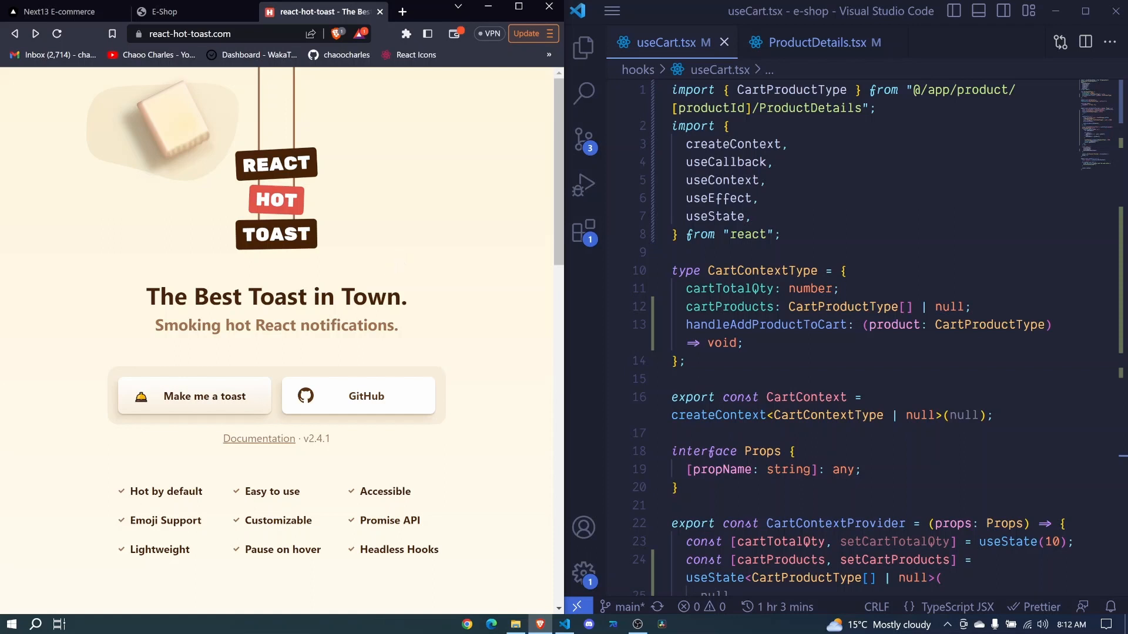
mouse_move(340, 283)
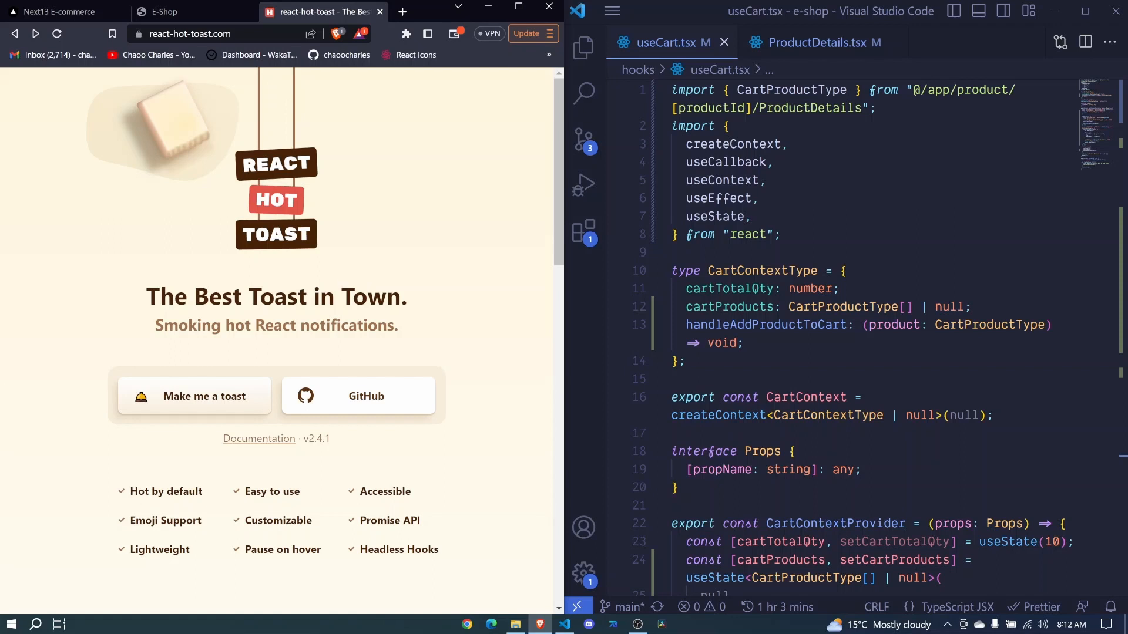
Copy the react-hot-toast install command from its docs and run npm install react-hot-toast
click(258, 439)
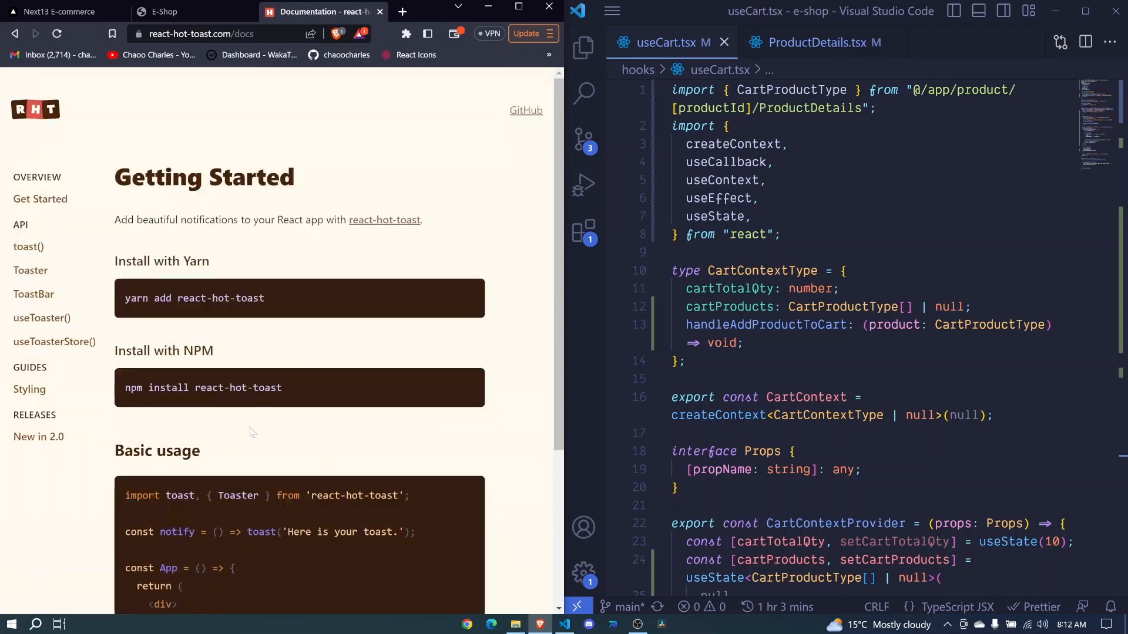
double_click(144, 387)
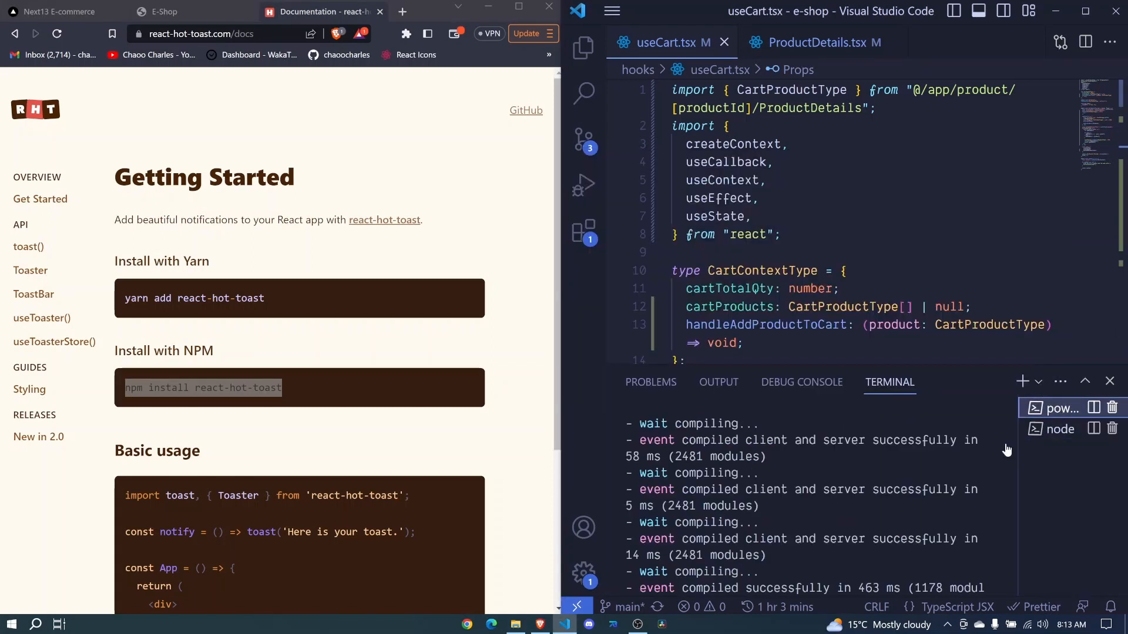
click(1065, 408)
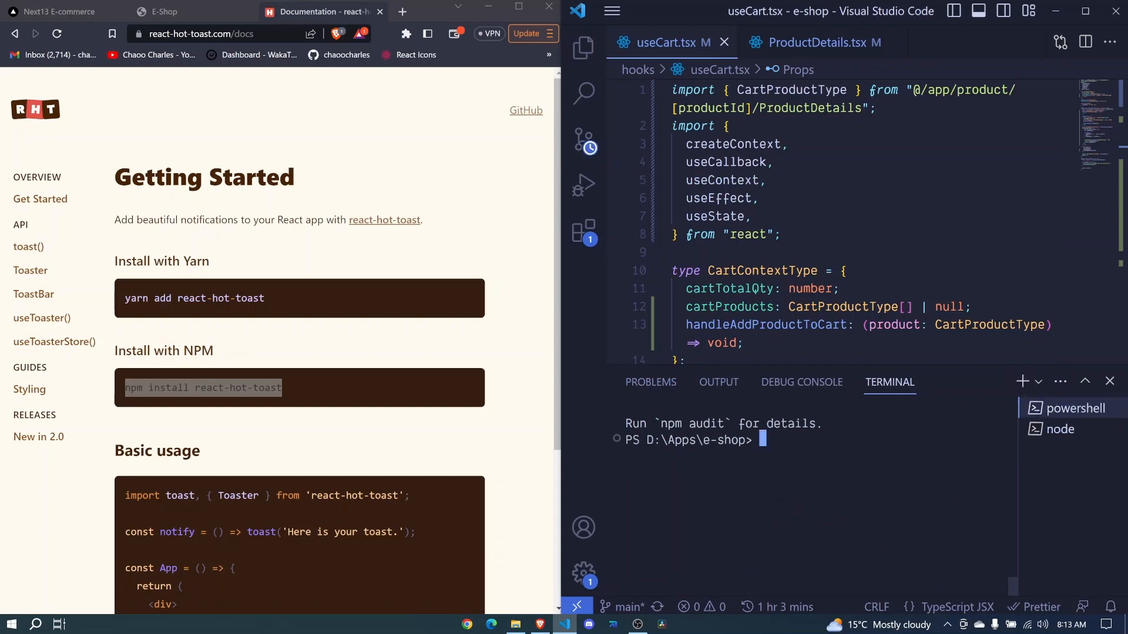
text(npm install react-hot-toast)
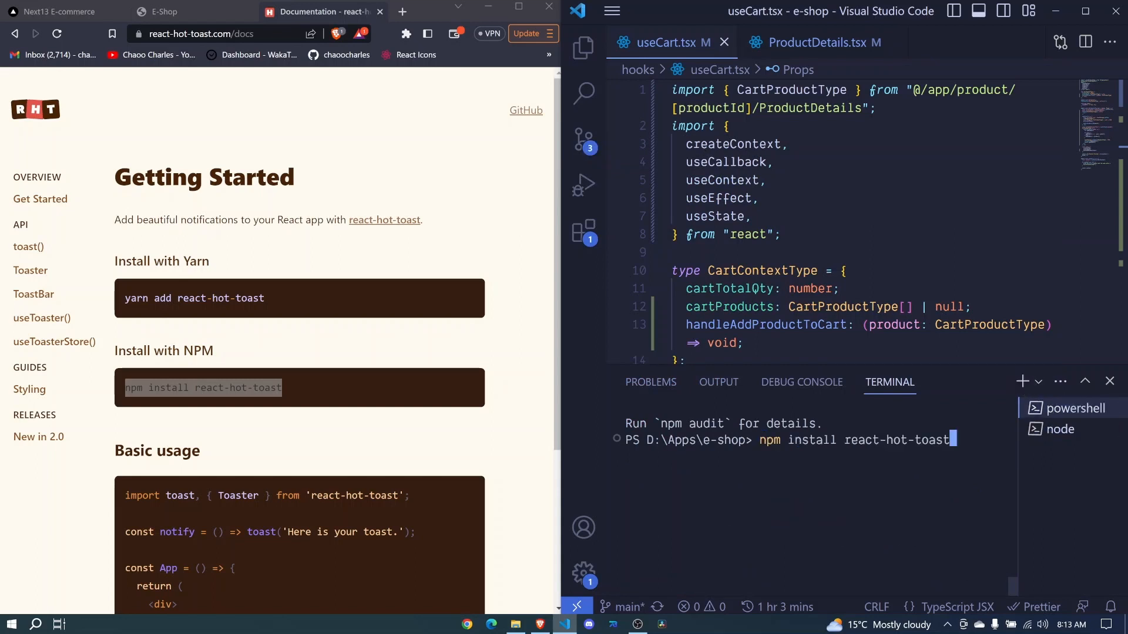
key(Return)
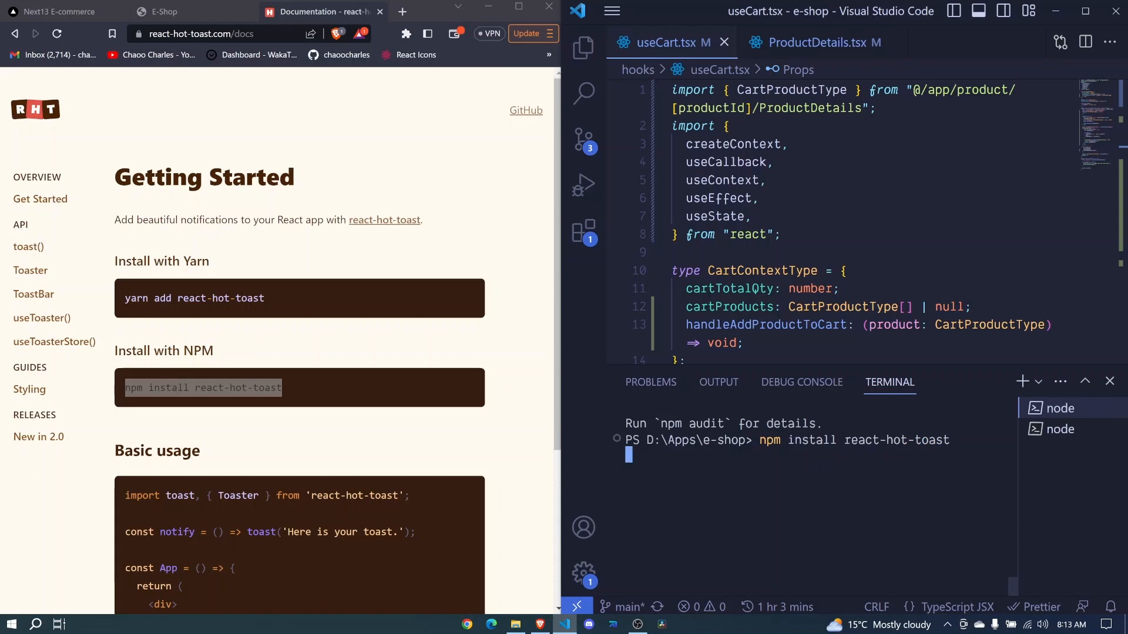
Open app/layout.tsx from the Explorer and hide the sidebar to widen the code
click(582, 48)
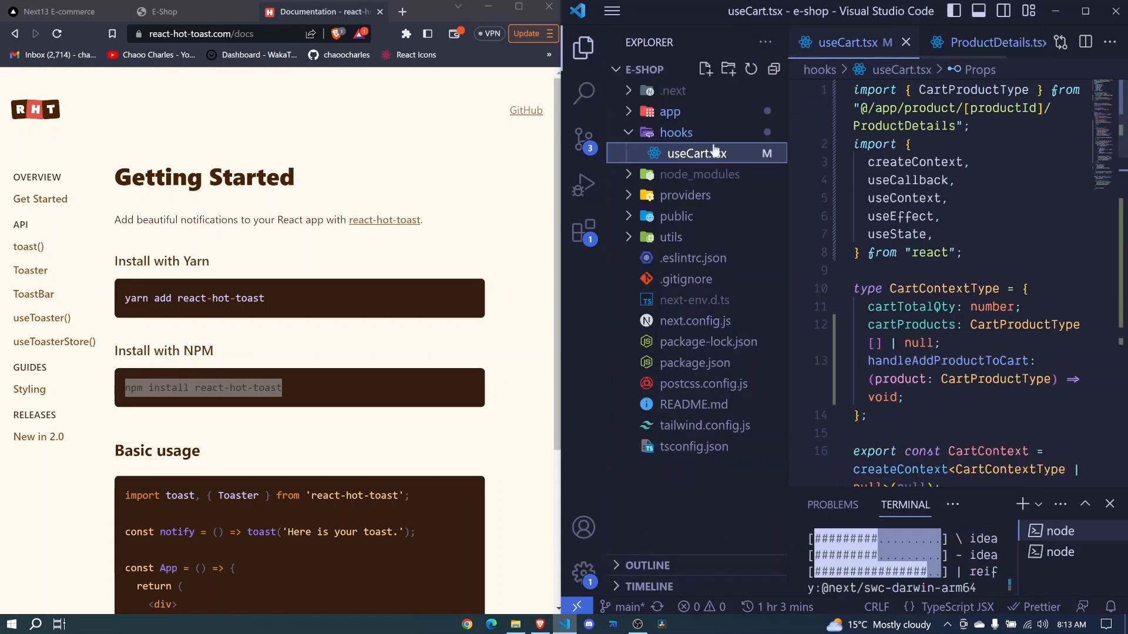
click(669, 111)
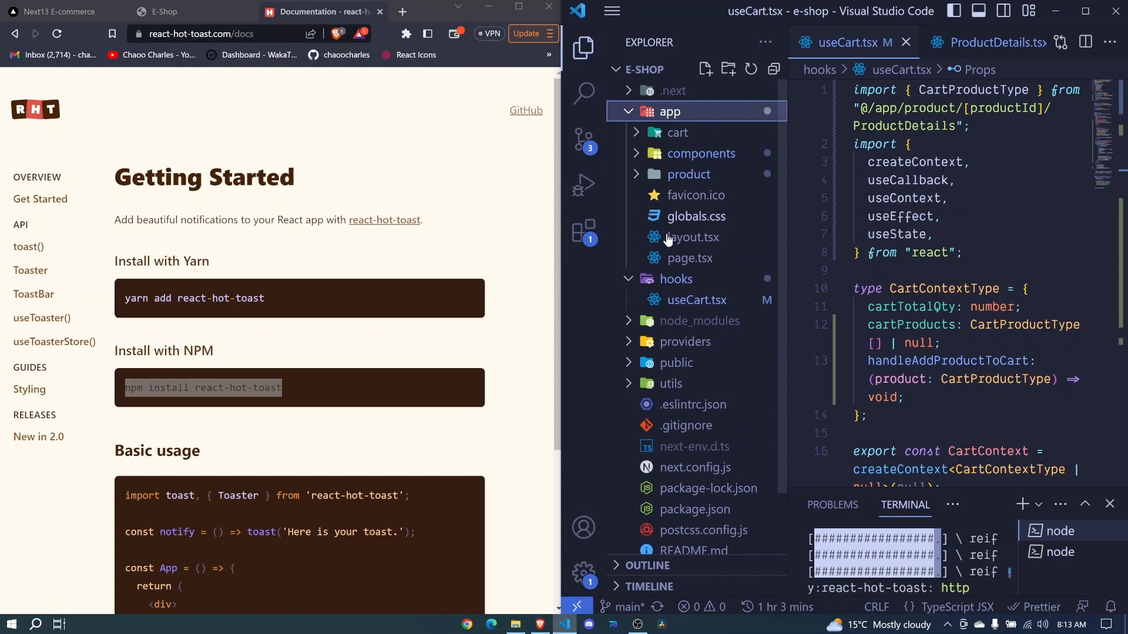
click(692, 237)
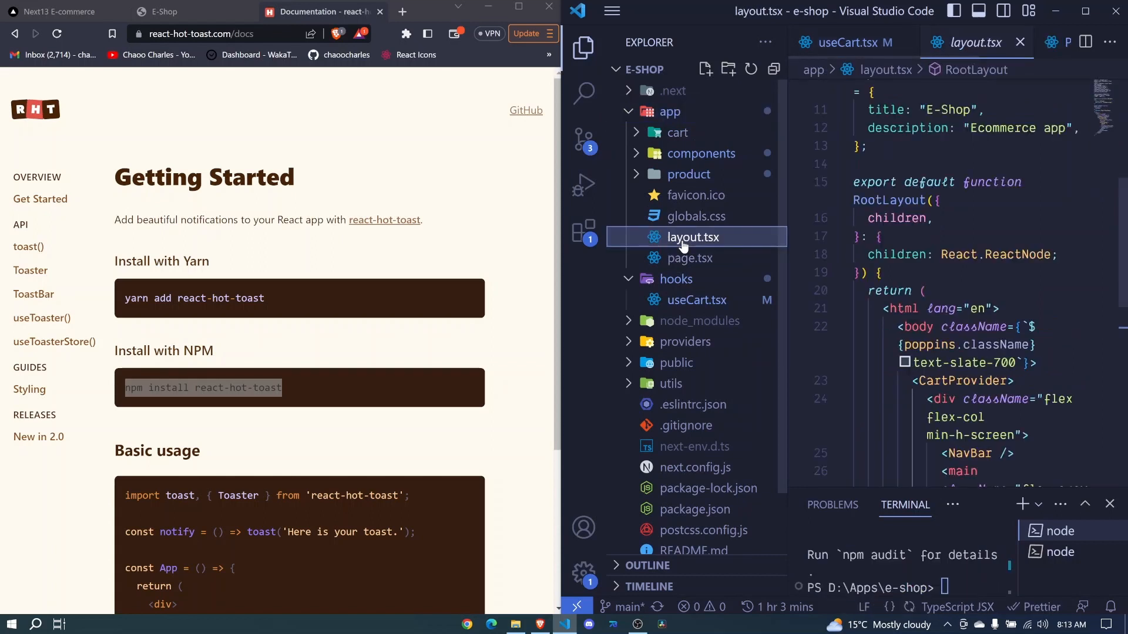
click(583, 48)
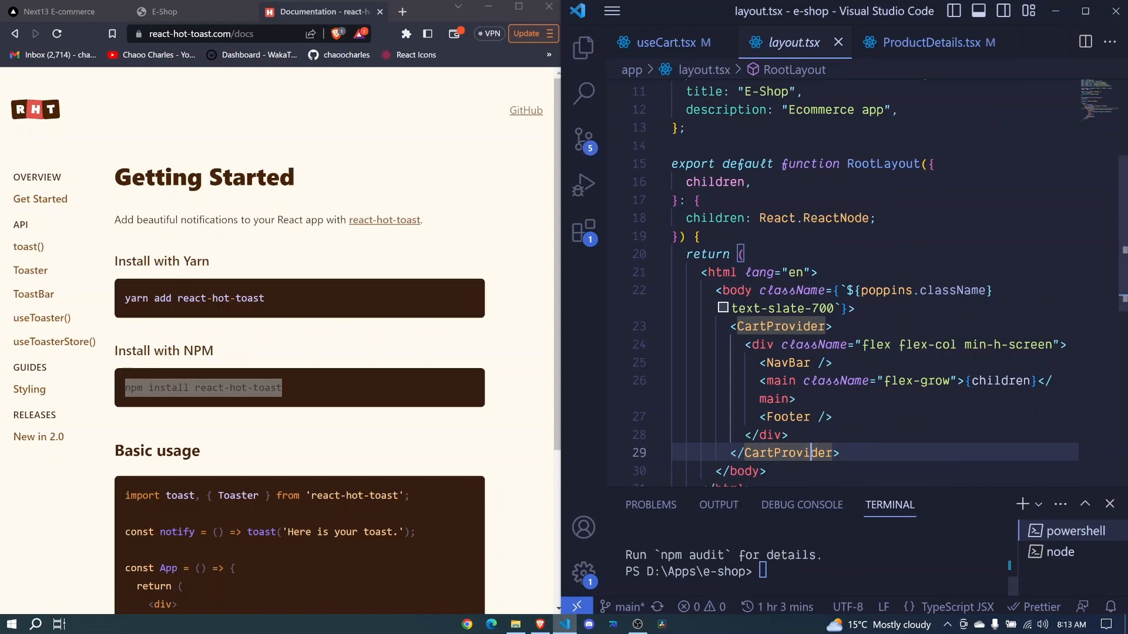
scroll(down, 3)
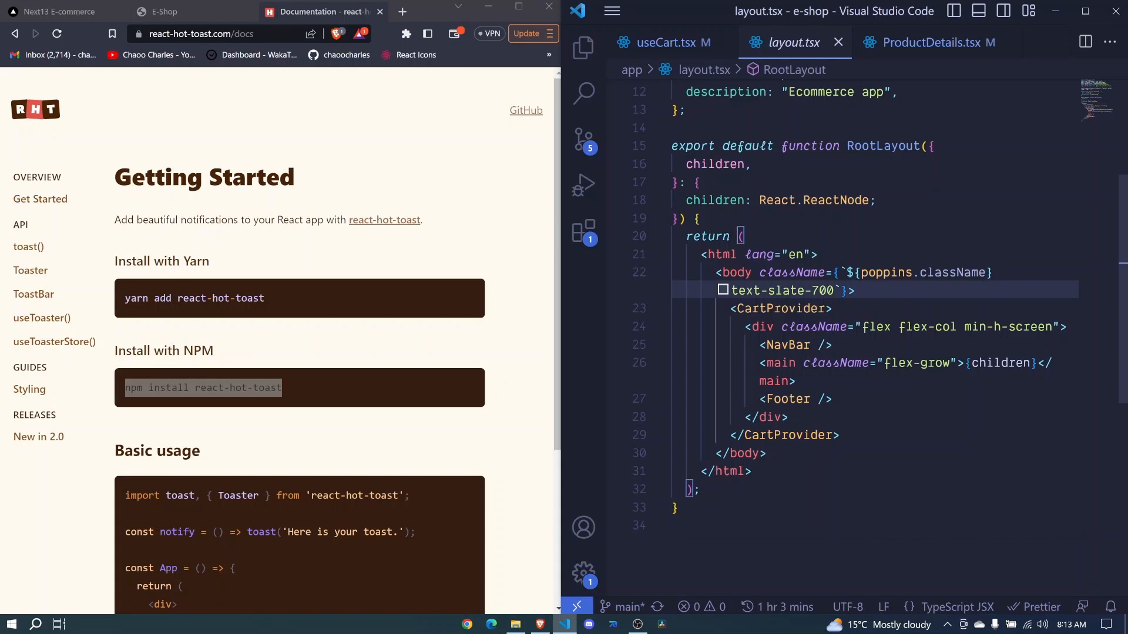
Add a Toaster element with an empty toastOptions prop above CartProvider
key(Enter)
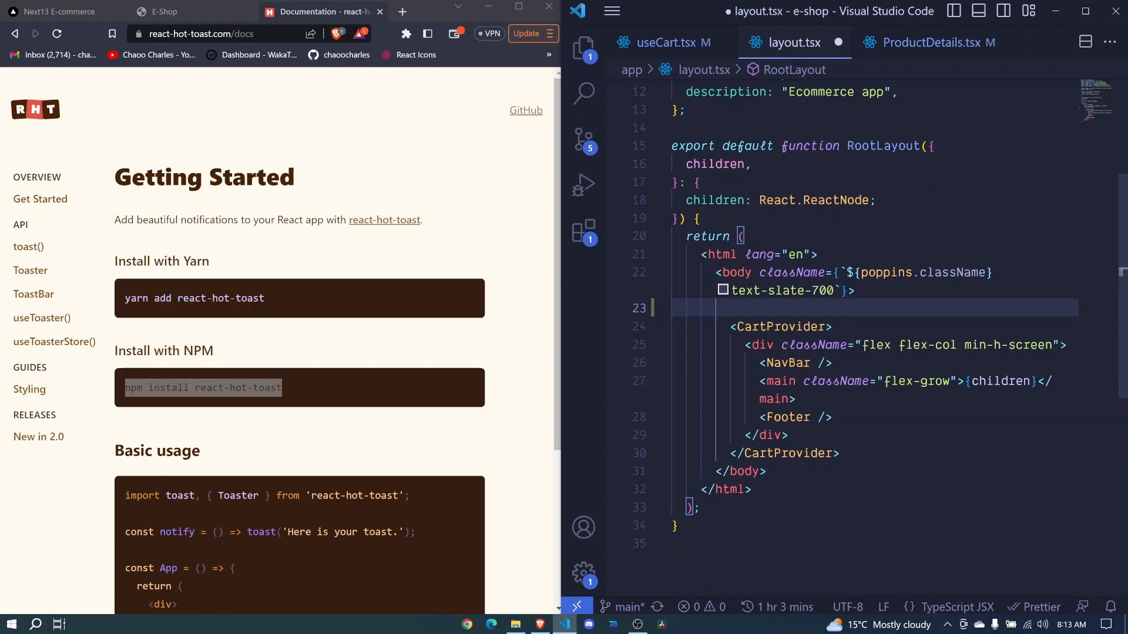
text(Toas)
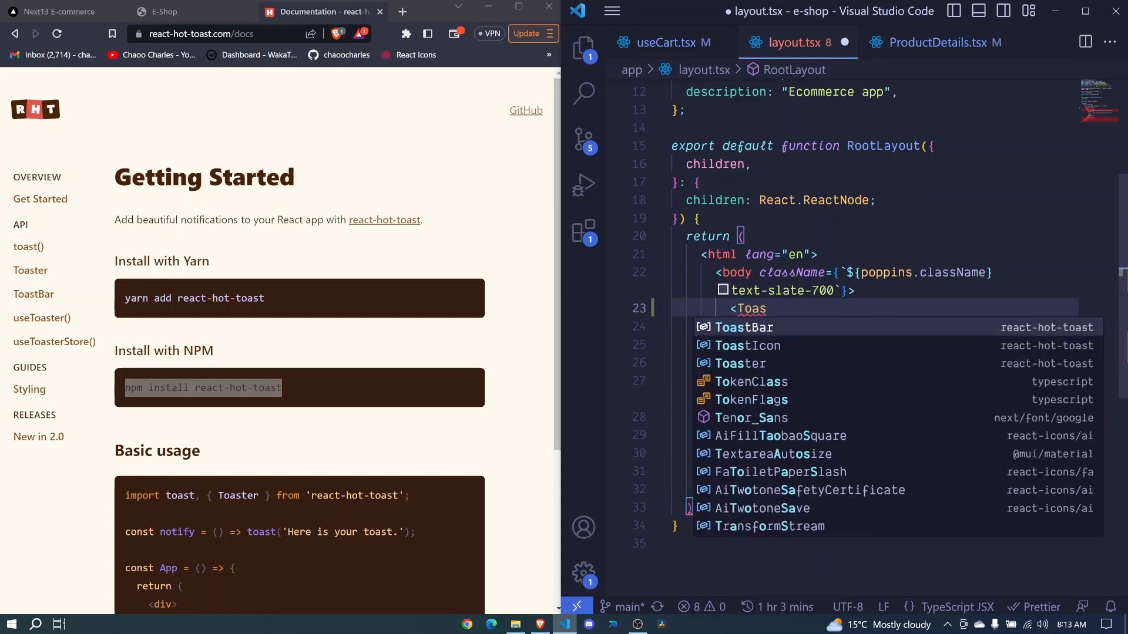
mouse_move(1047, 372)
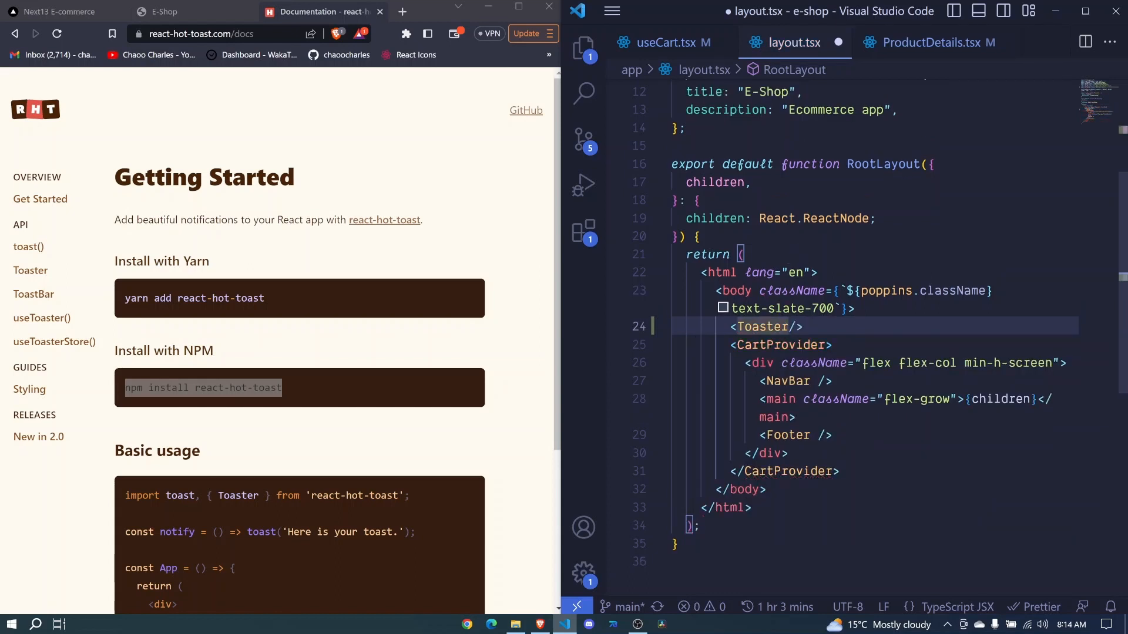
text(t)
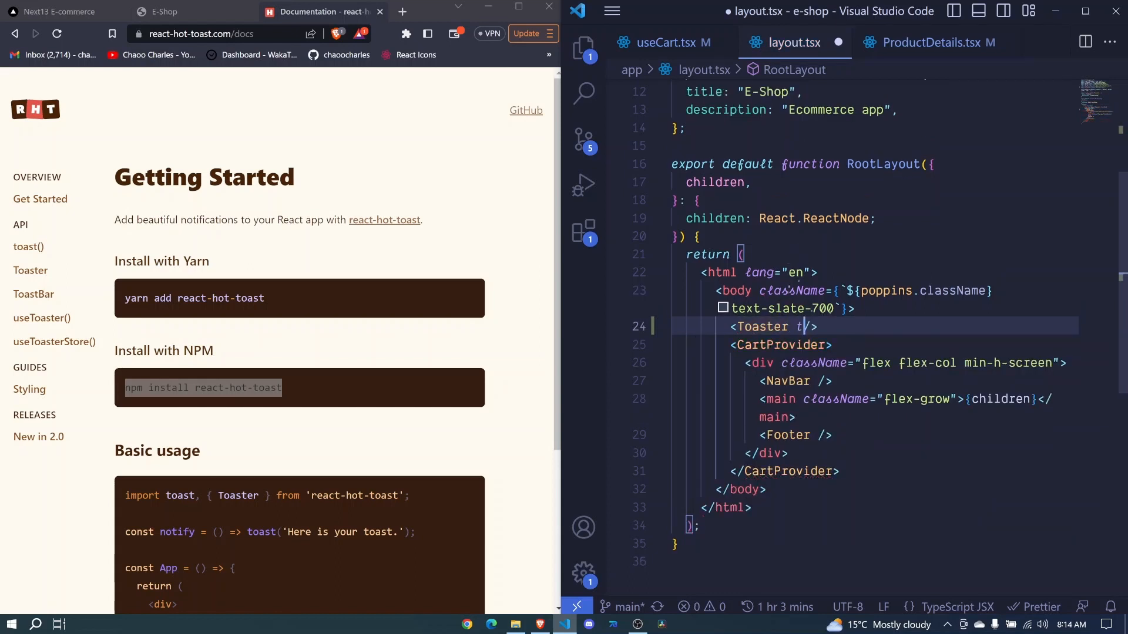
text(oastOptions={})
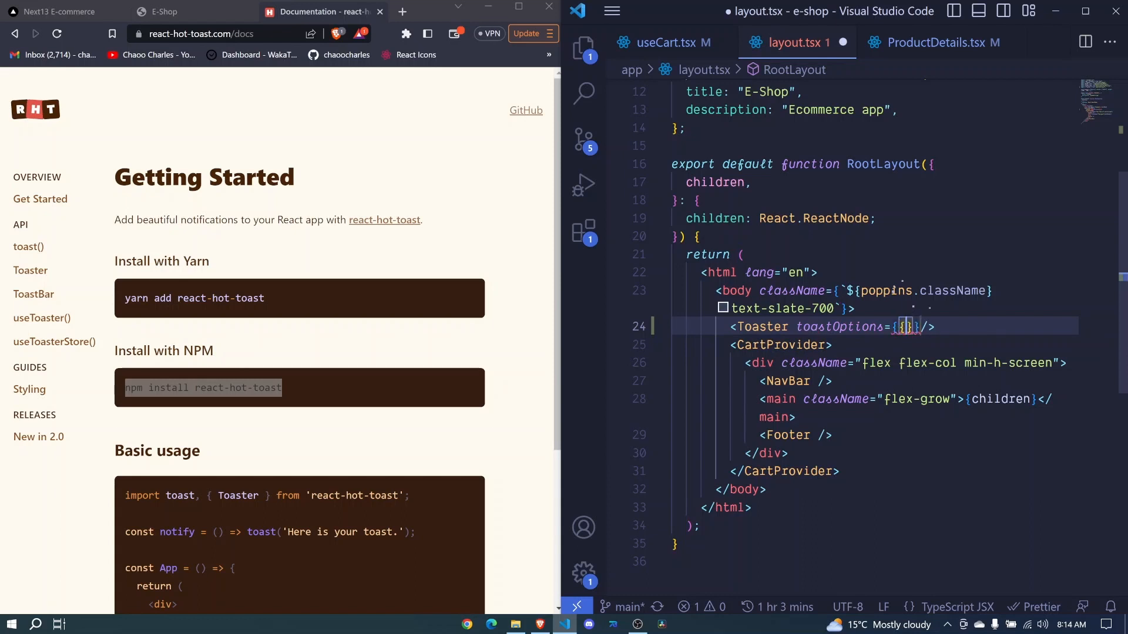
key(Enter)
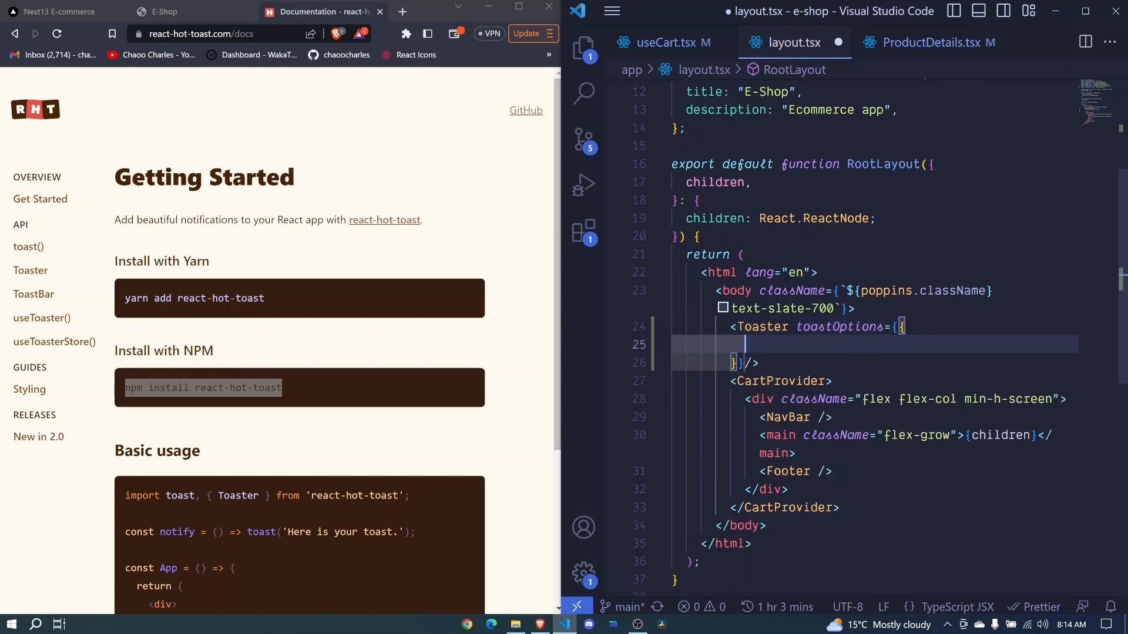
Set toastOptions style to background 'rgb(51 65 85)' and color '#fff'
text(style:{)
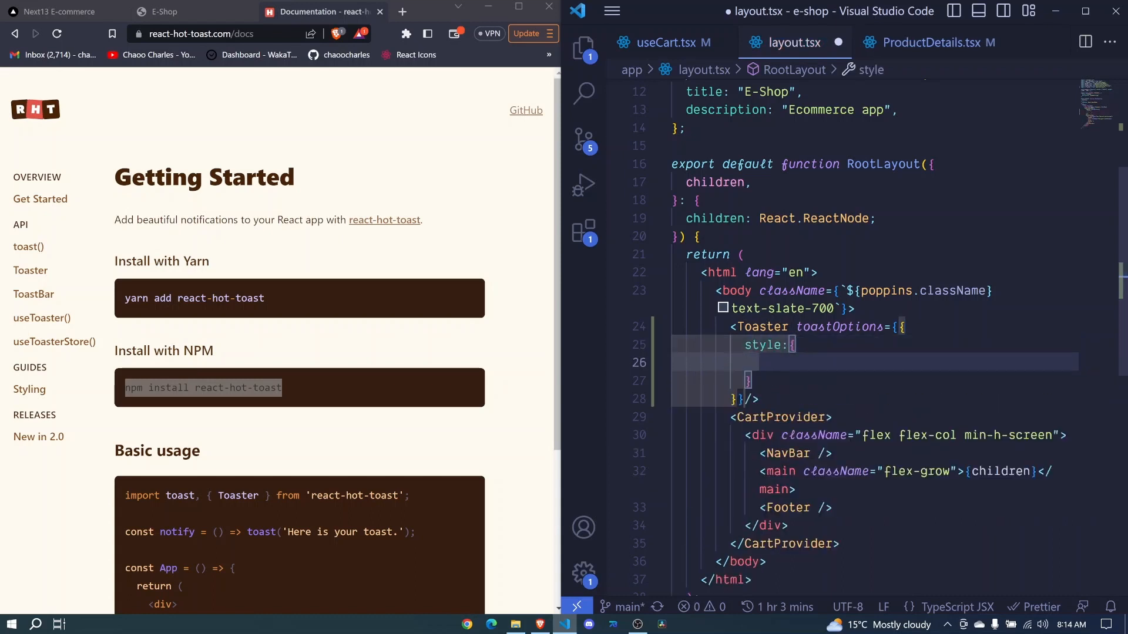
text(background:)
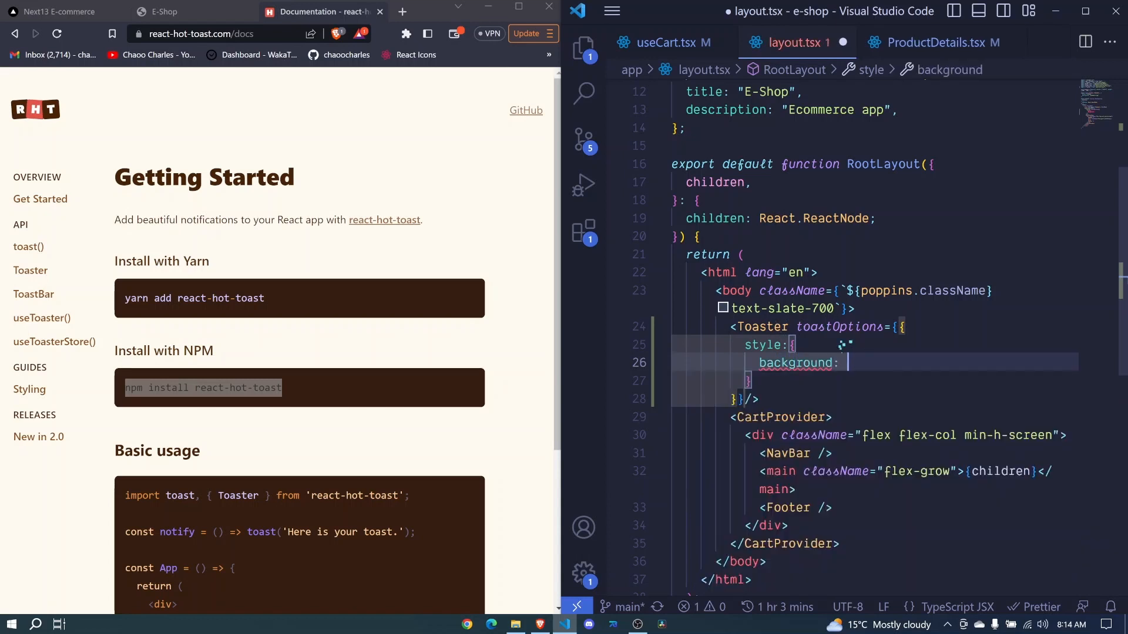
text(')
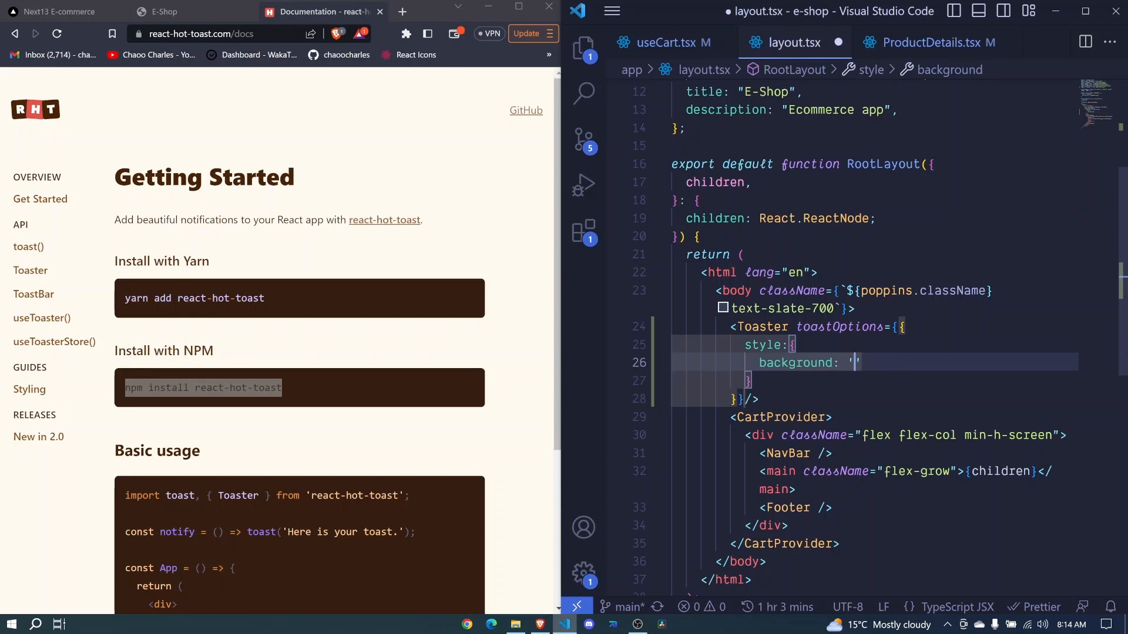
text(rgb()
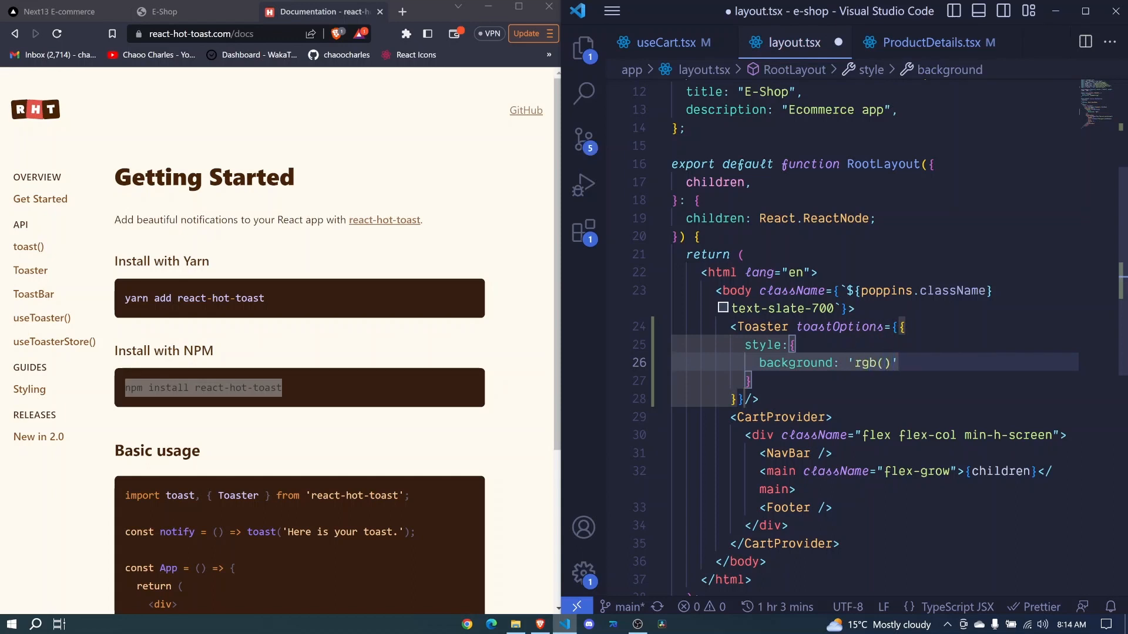
text(5)
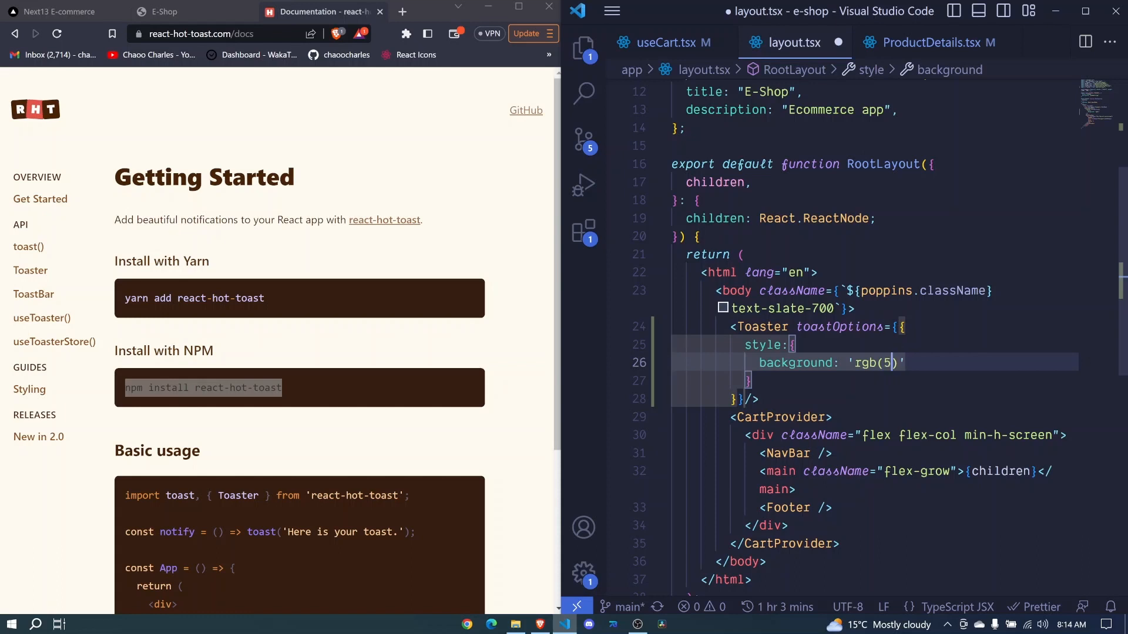
text(1)
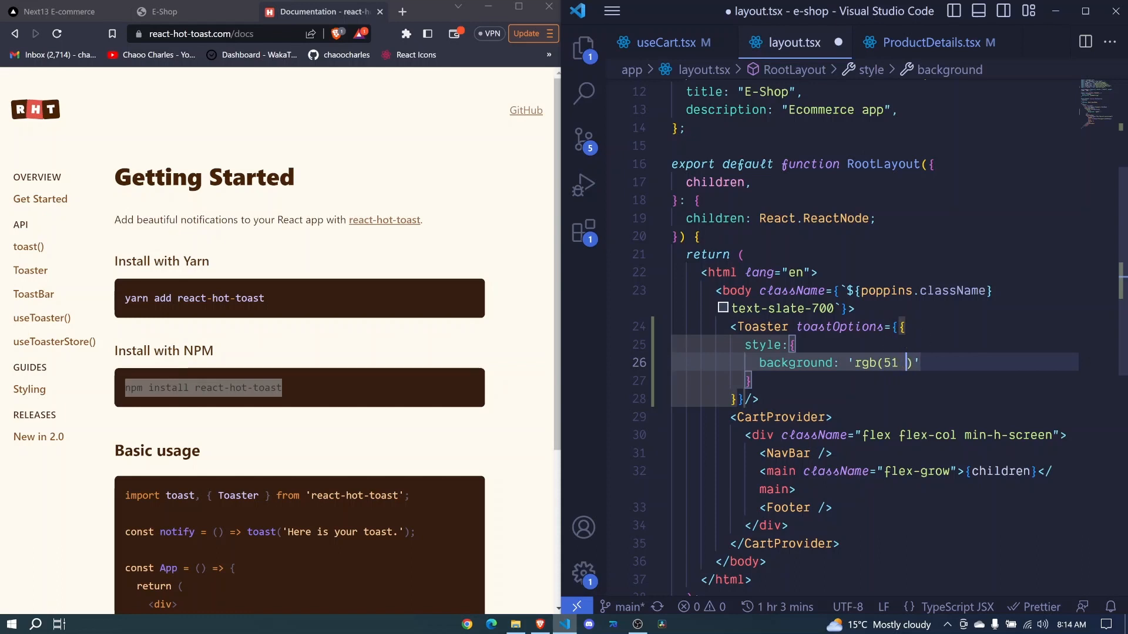
text(6)
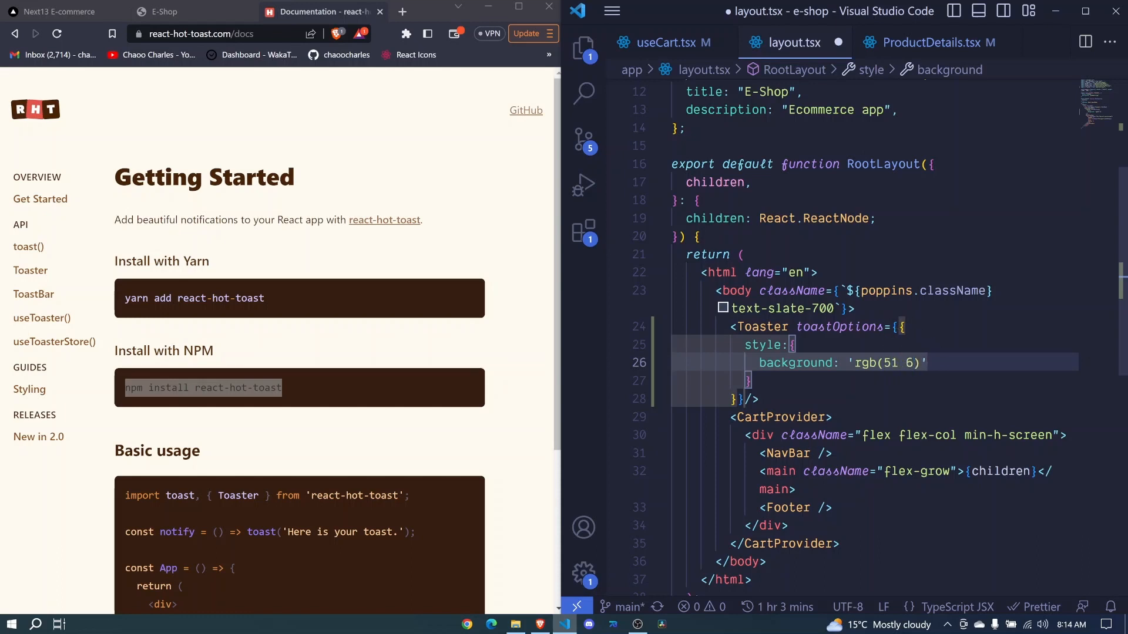
text(5)
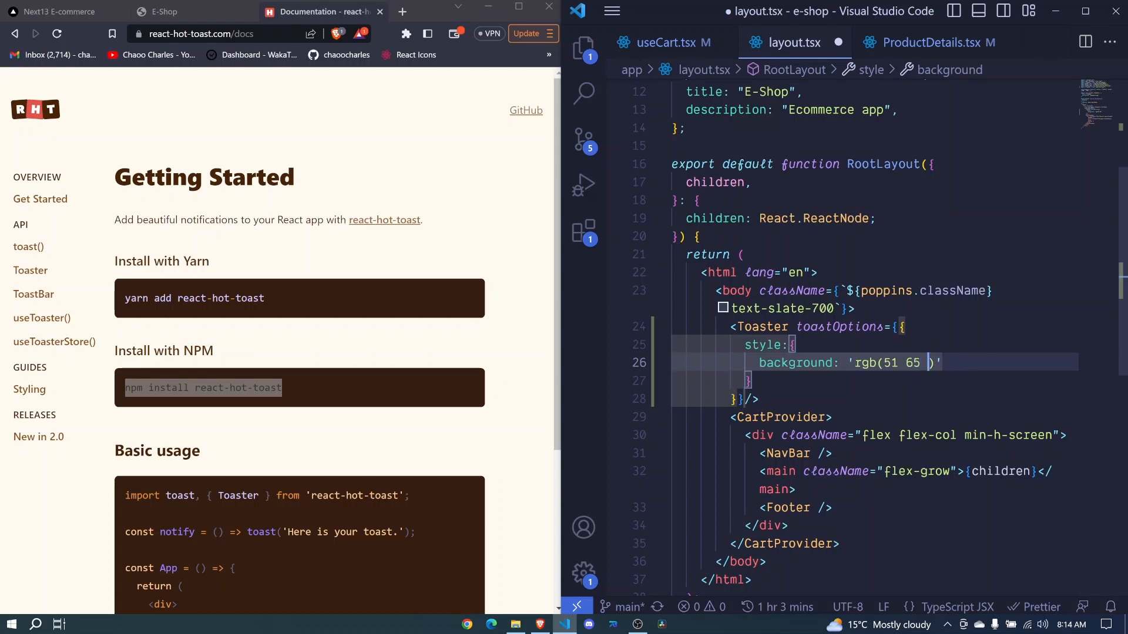
text(85)
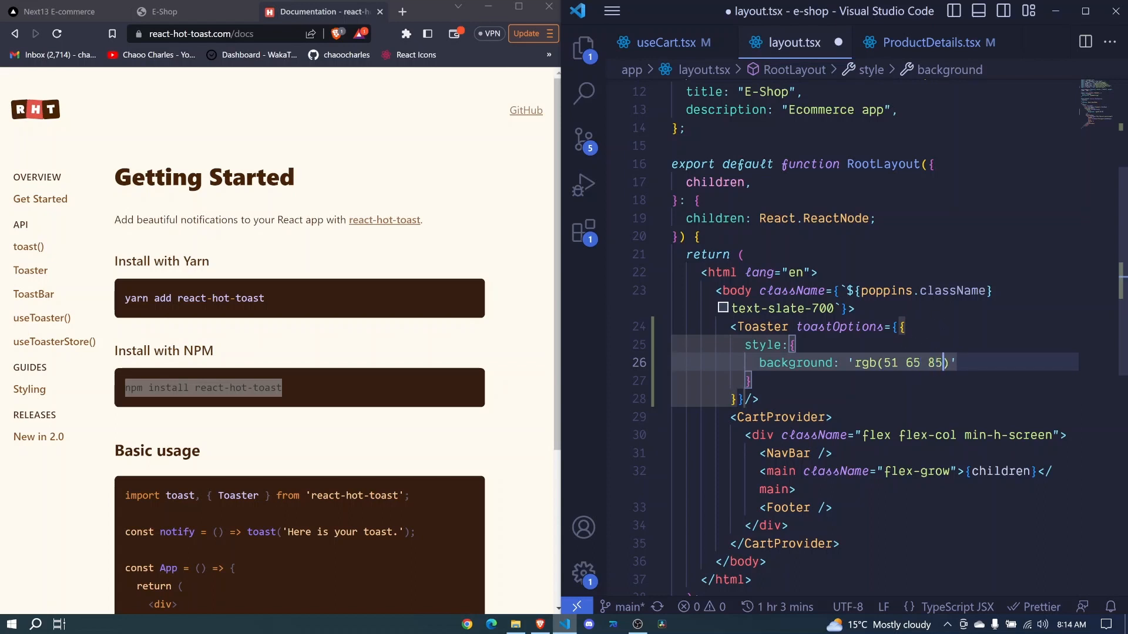
text(,)
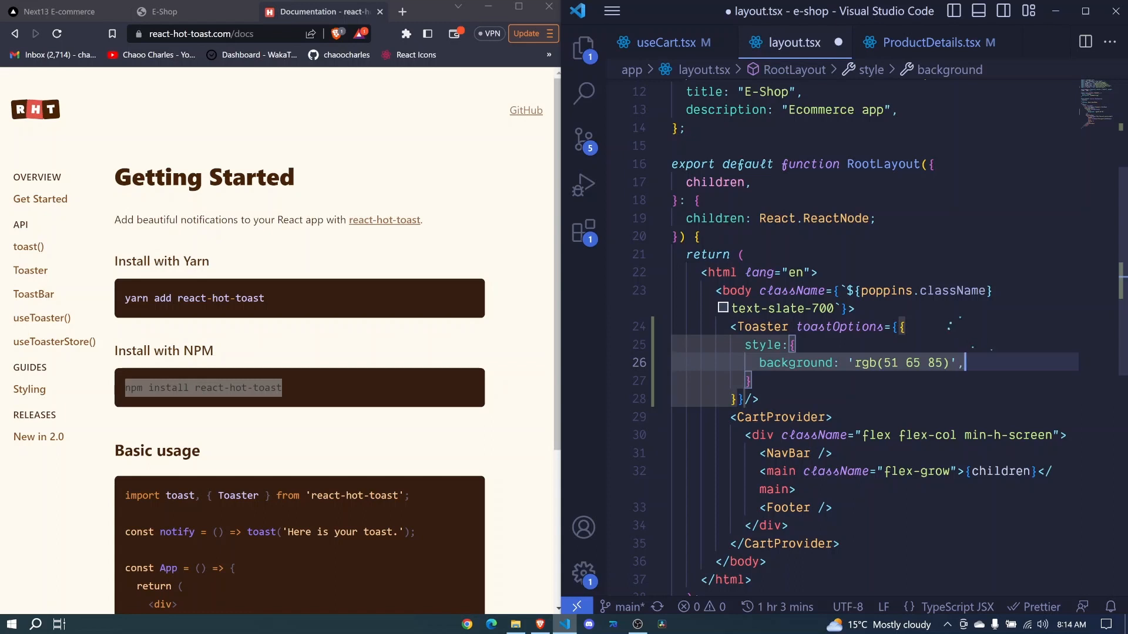
text(color:)
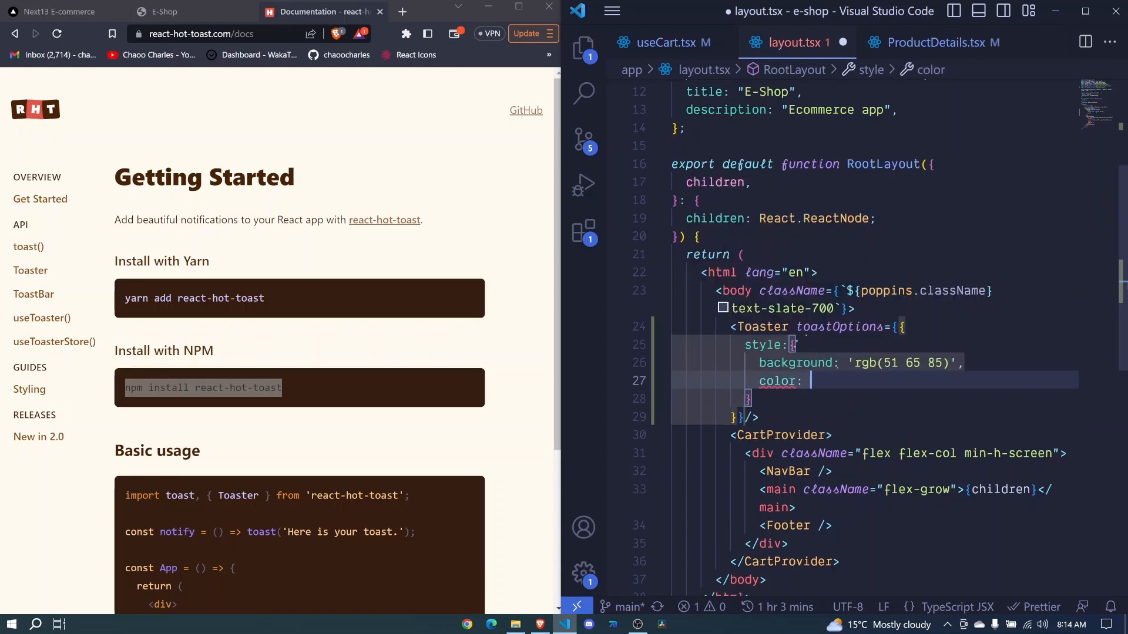
text('#ff')
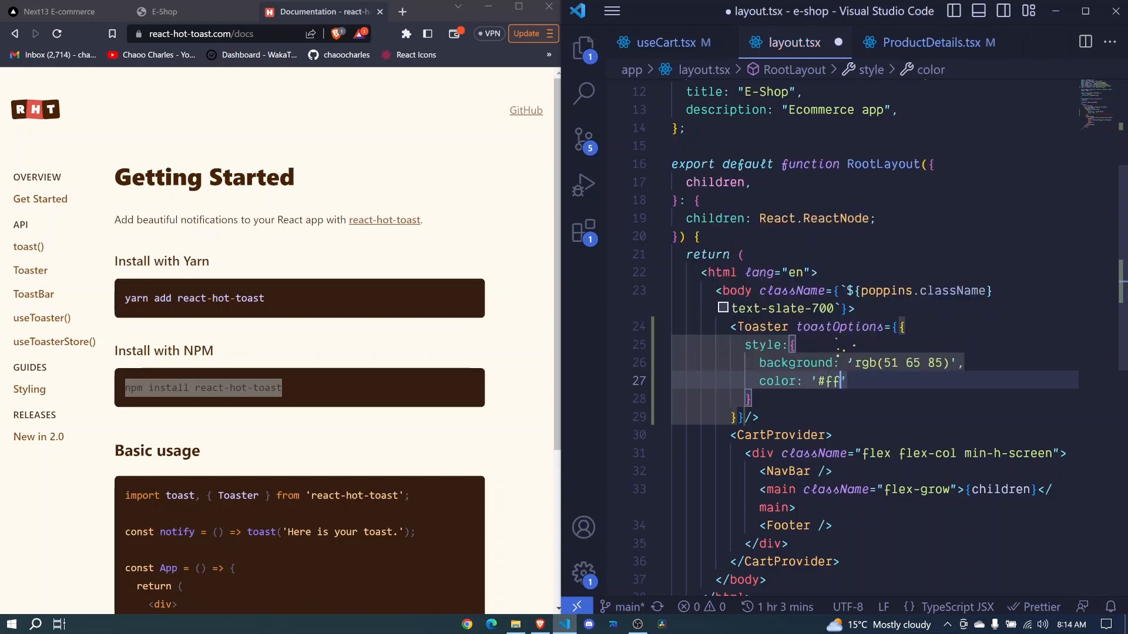
text(f",)
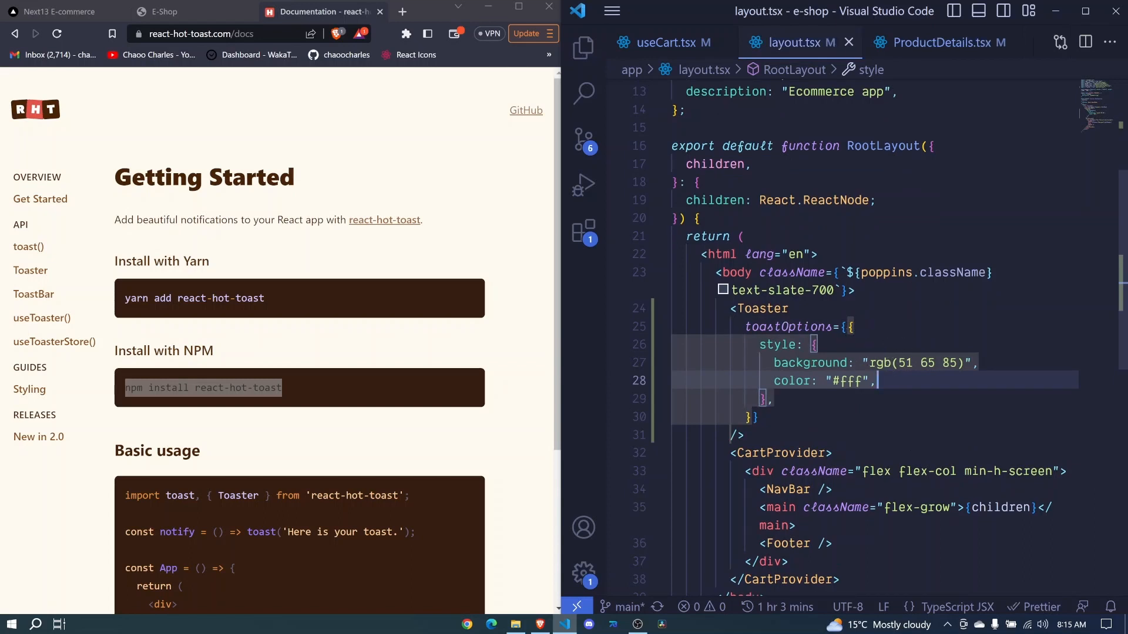
click(745, 436)
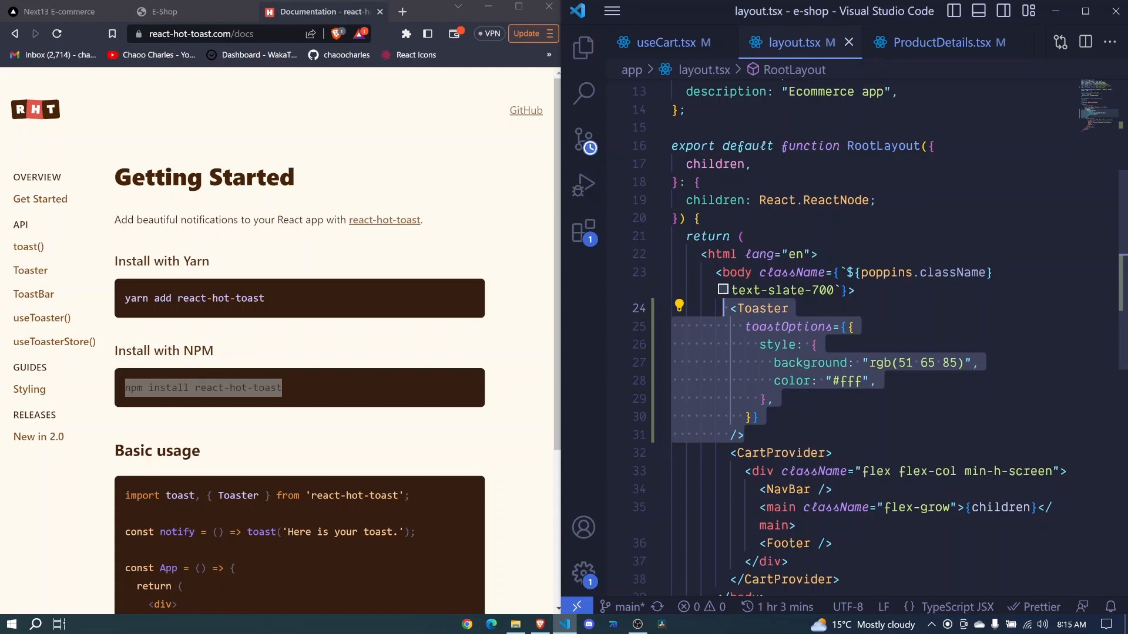
Add import { toast } from 'react-hot-toast' at the top of useCart.tsx
click(663, 42)
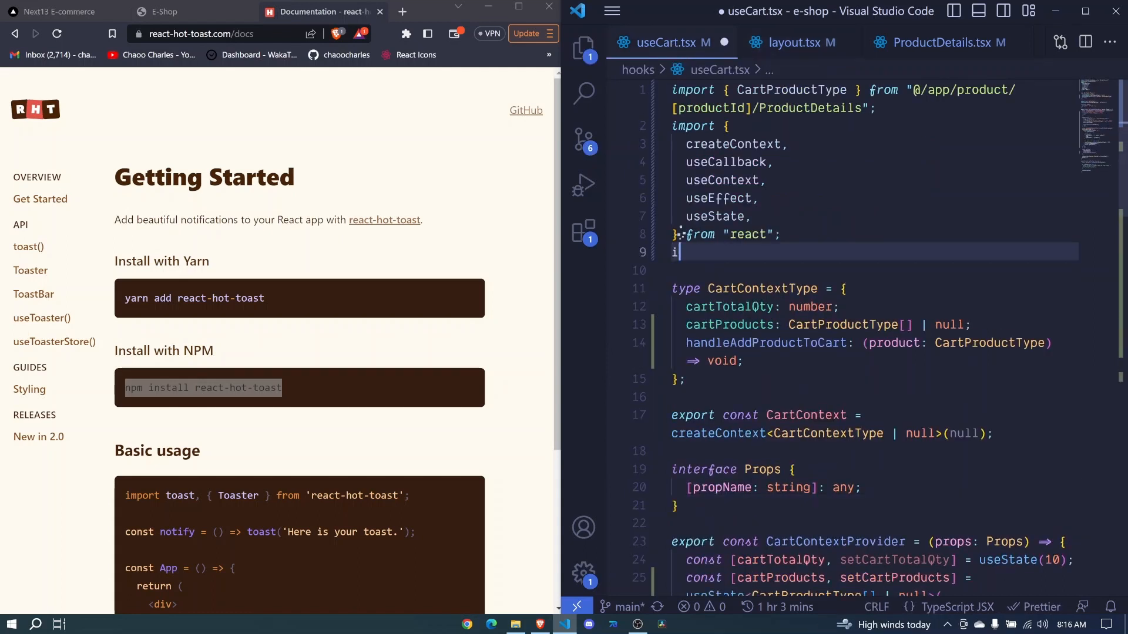
text(impot)
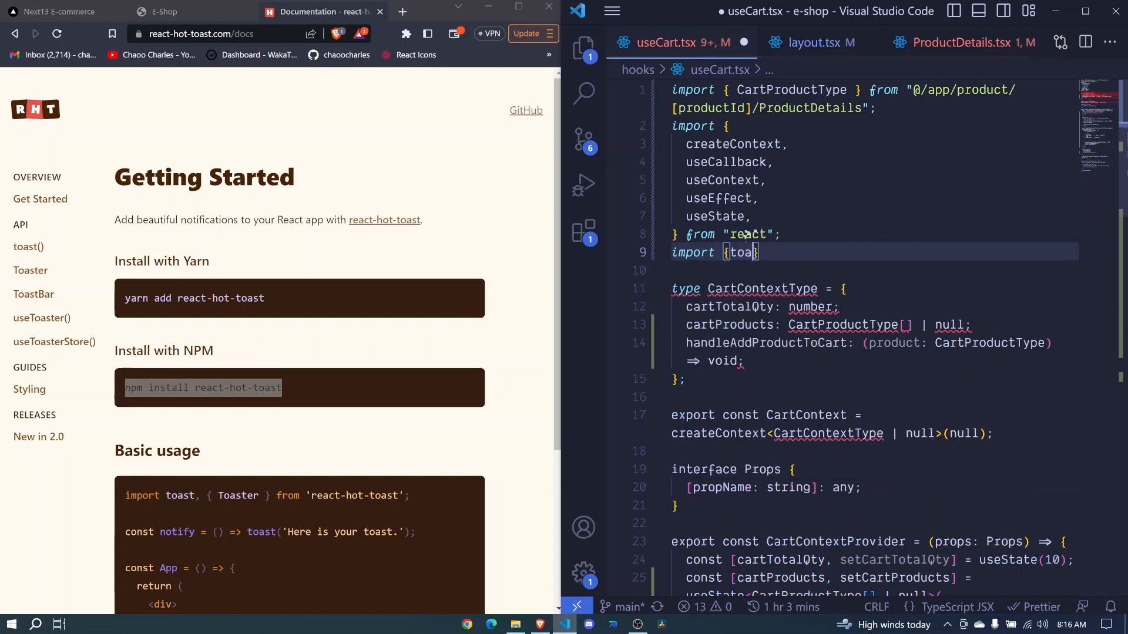
text(st})
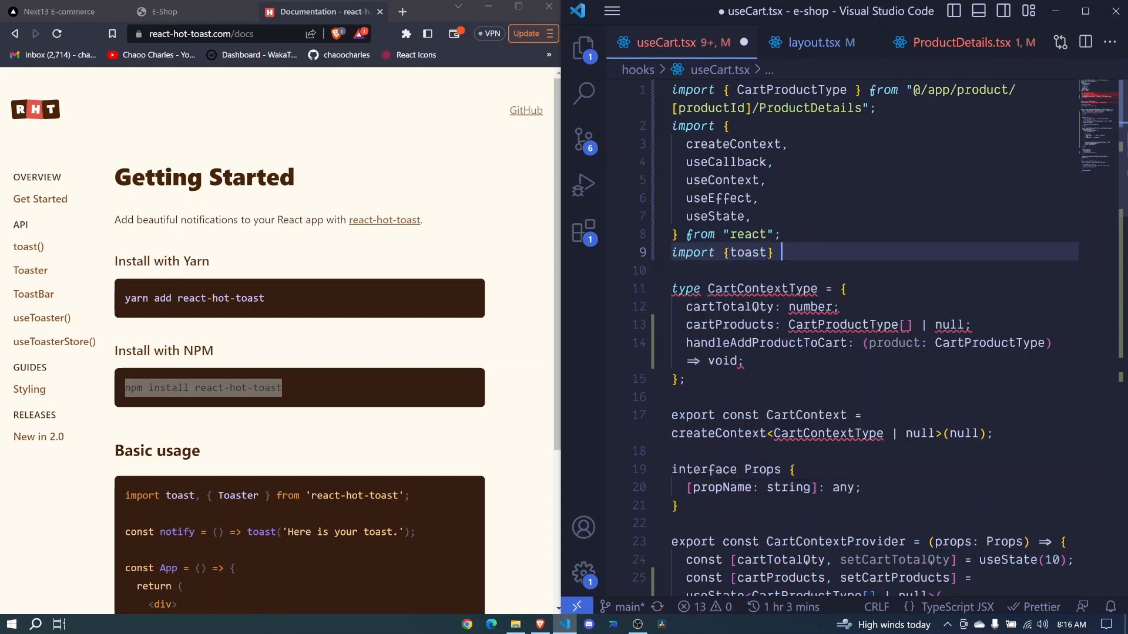
text(from 'react)
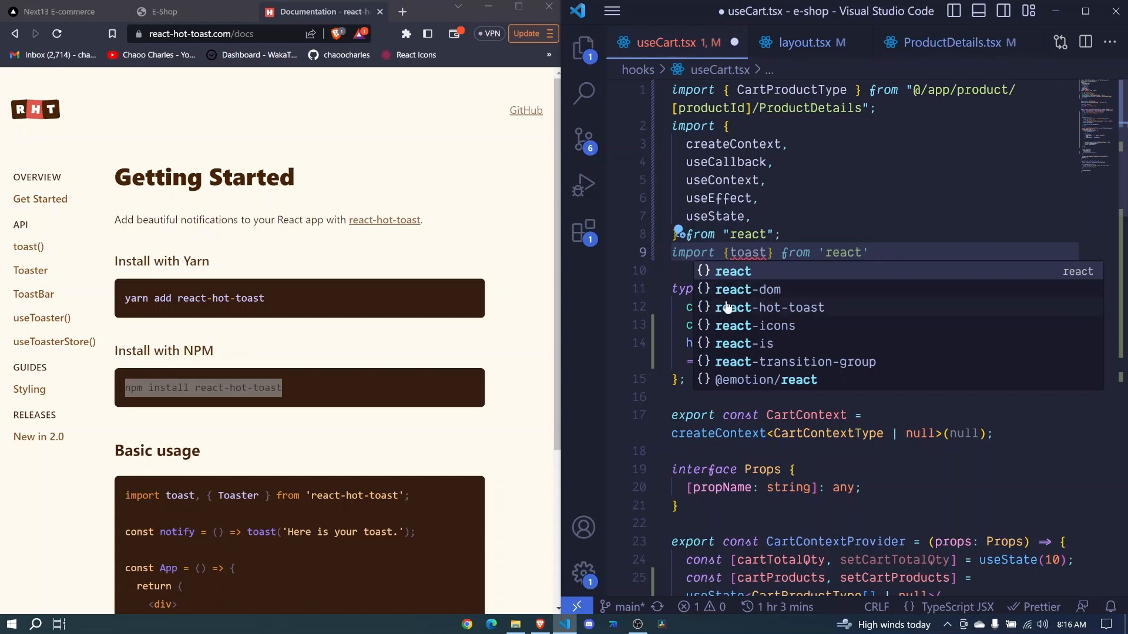
click(771, 307)
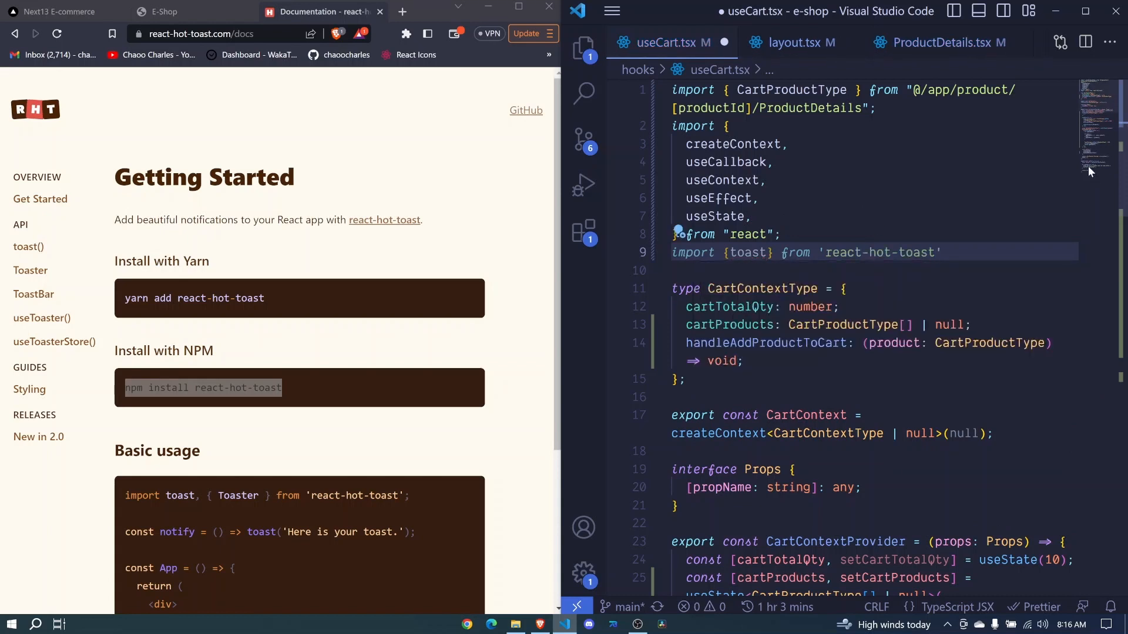
Insert toast.success("Product added to cart") in handleAddProductToCart before localStorage.setItem
scroll(down, 3)
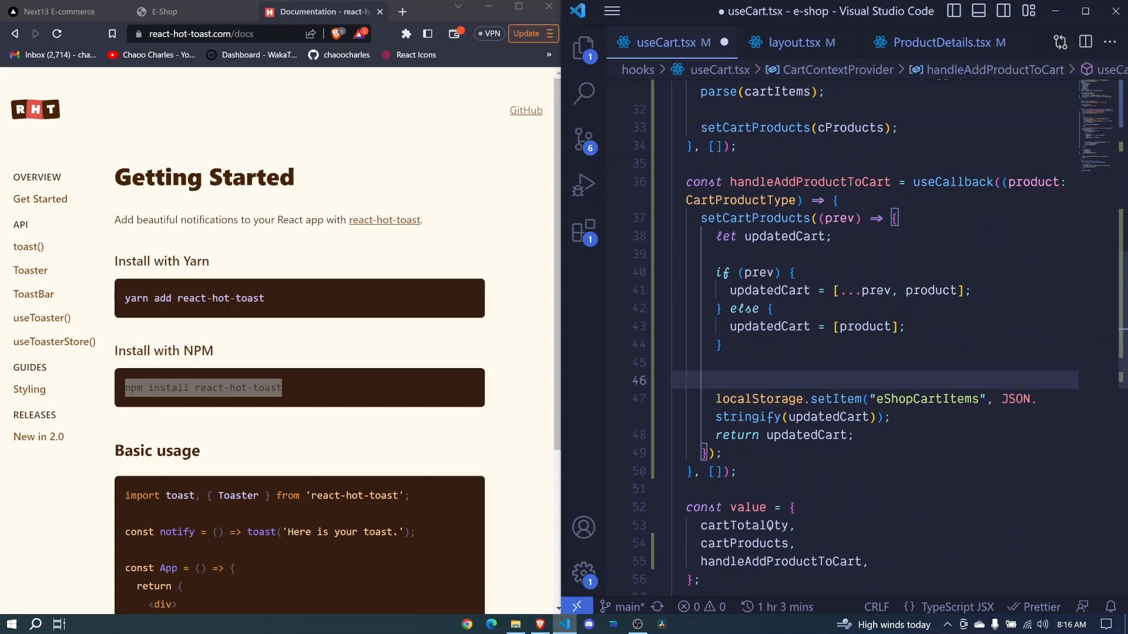
text(t)
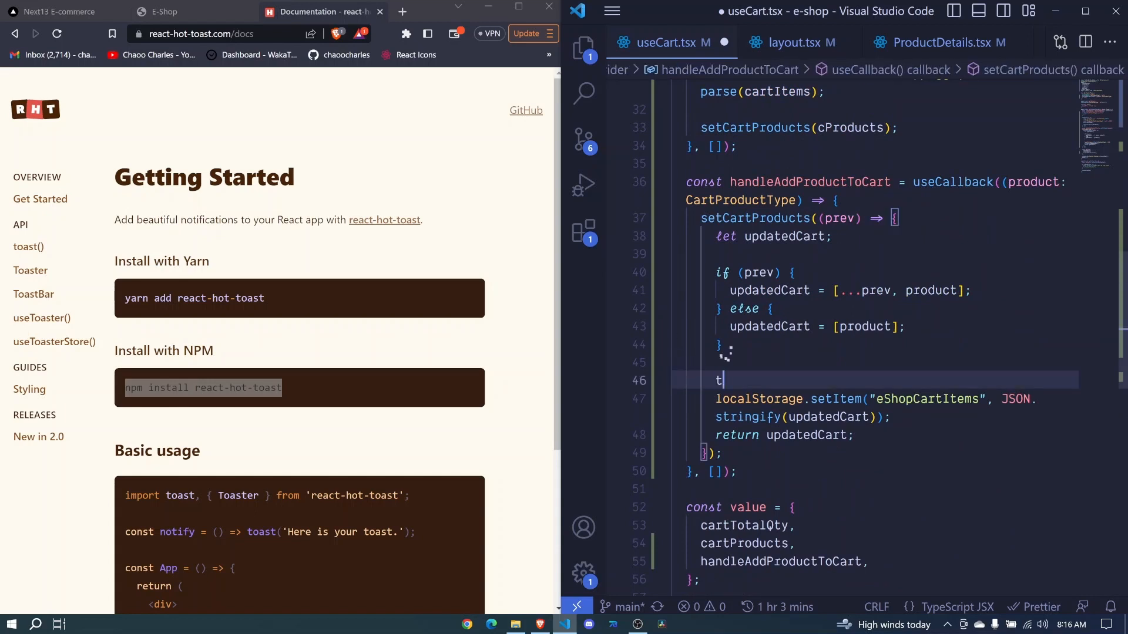
text(oast.success(')
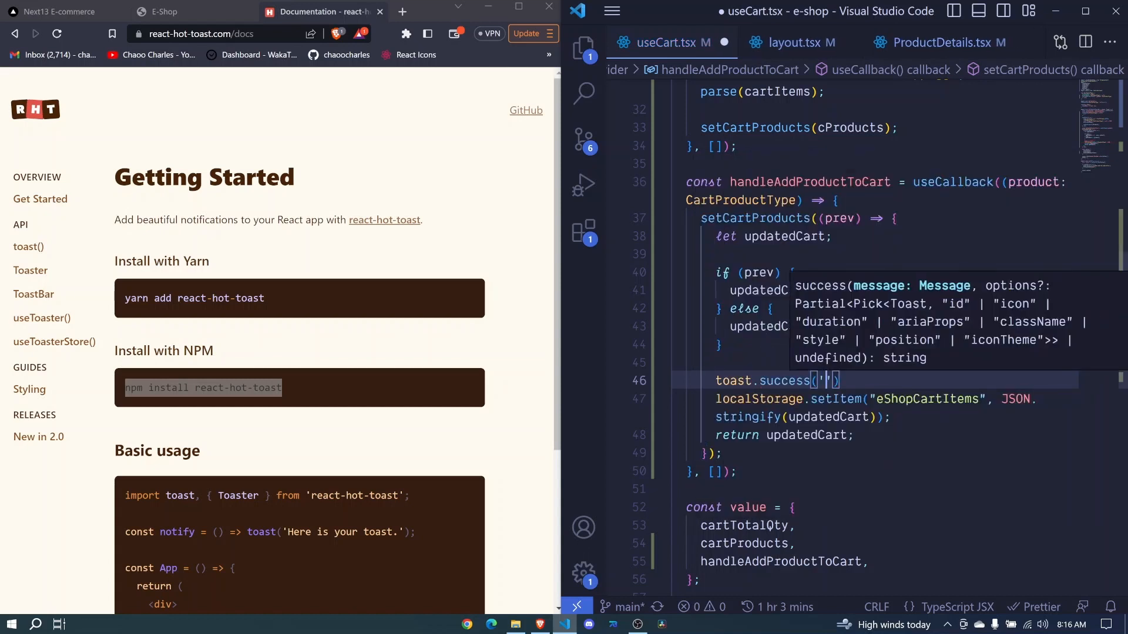
text(Product added to cart")
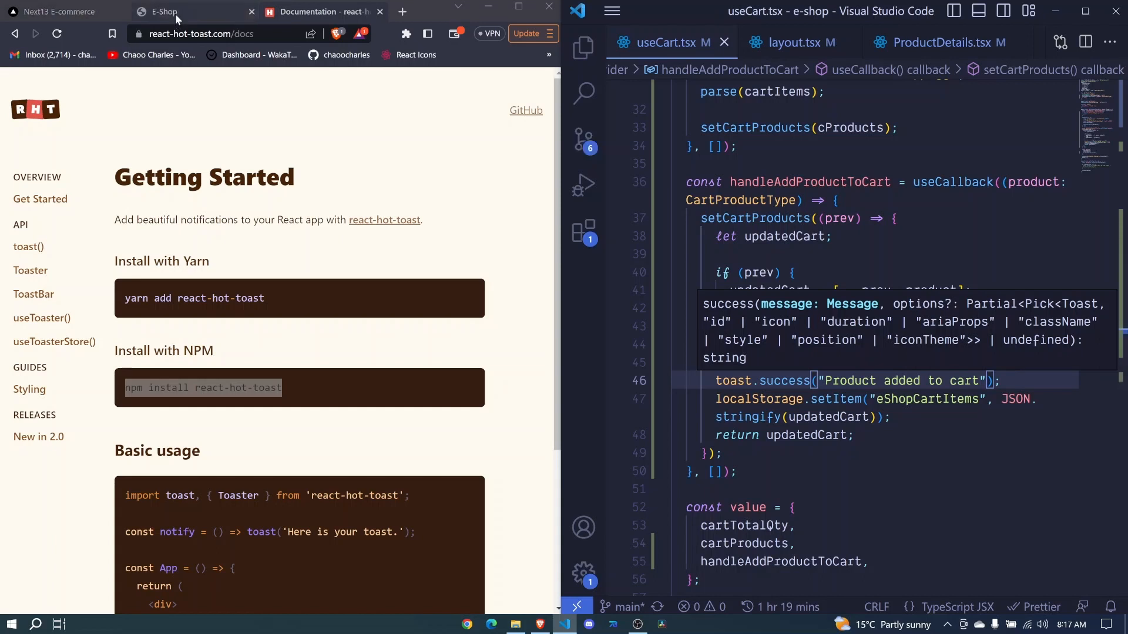
Switch to the E-Shop tab in Brave, maximize it and go to the home page
click(166, 13)
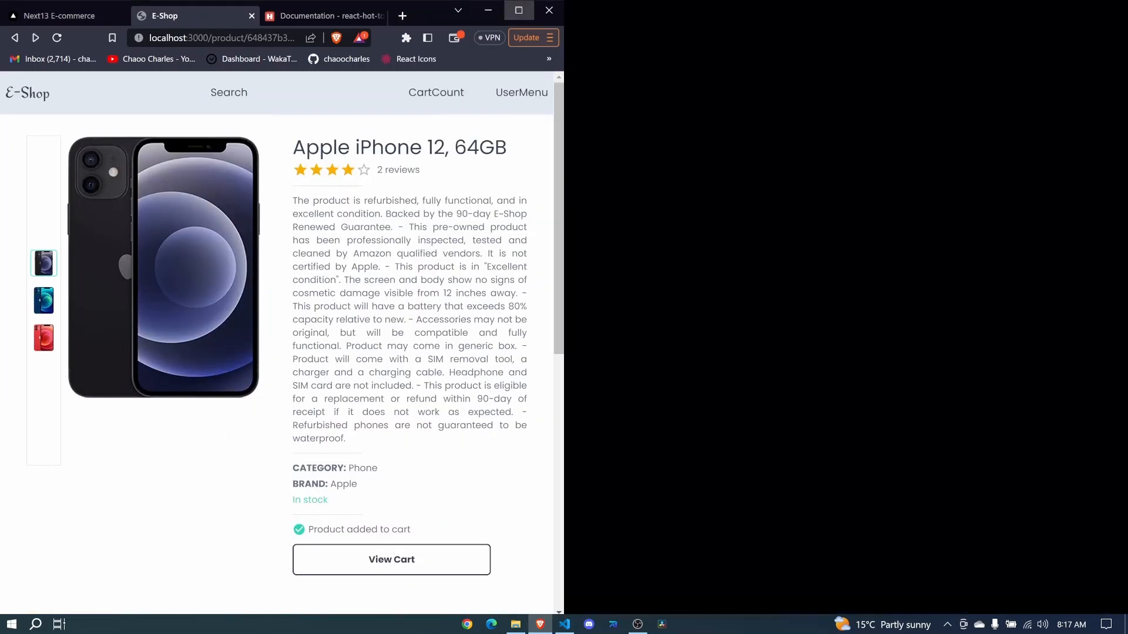
click(518, 10)
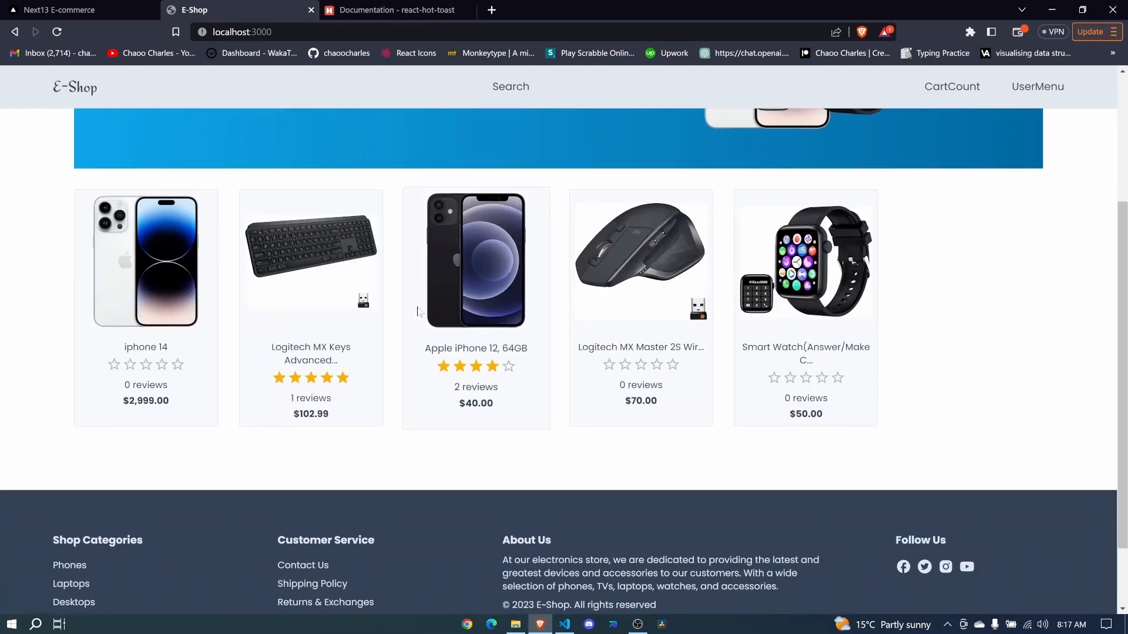
click(475, 261)
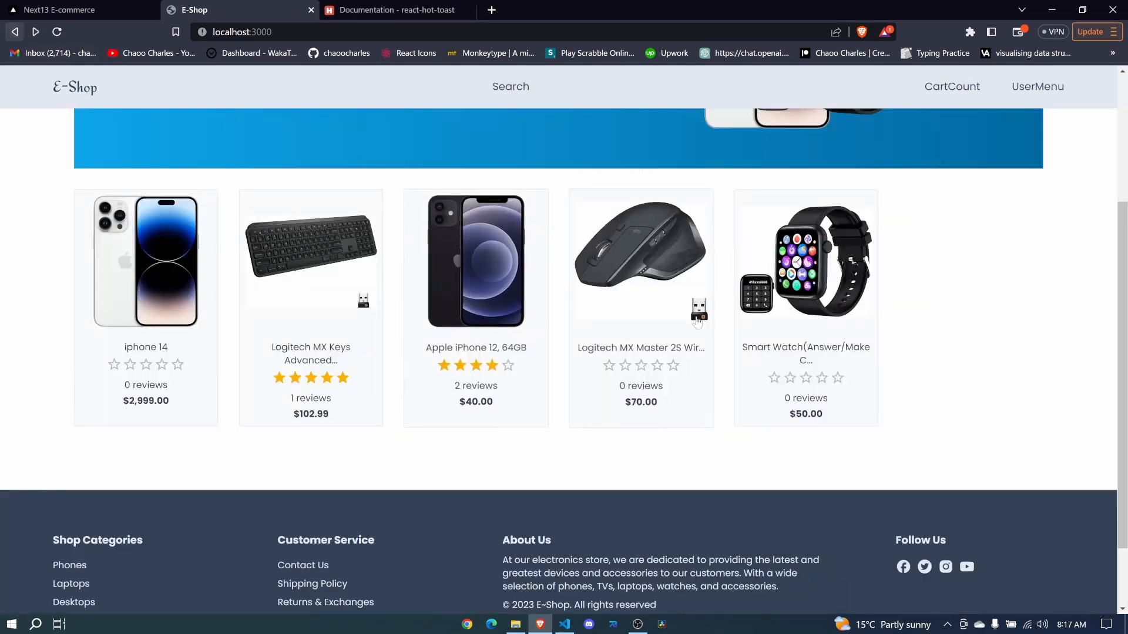
mouse_move(966, 362)
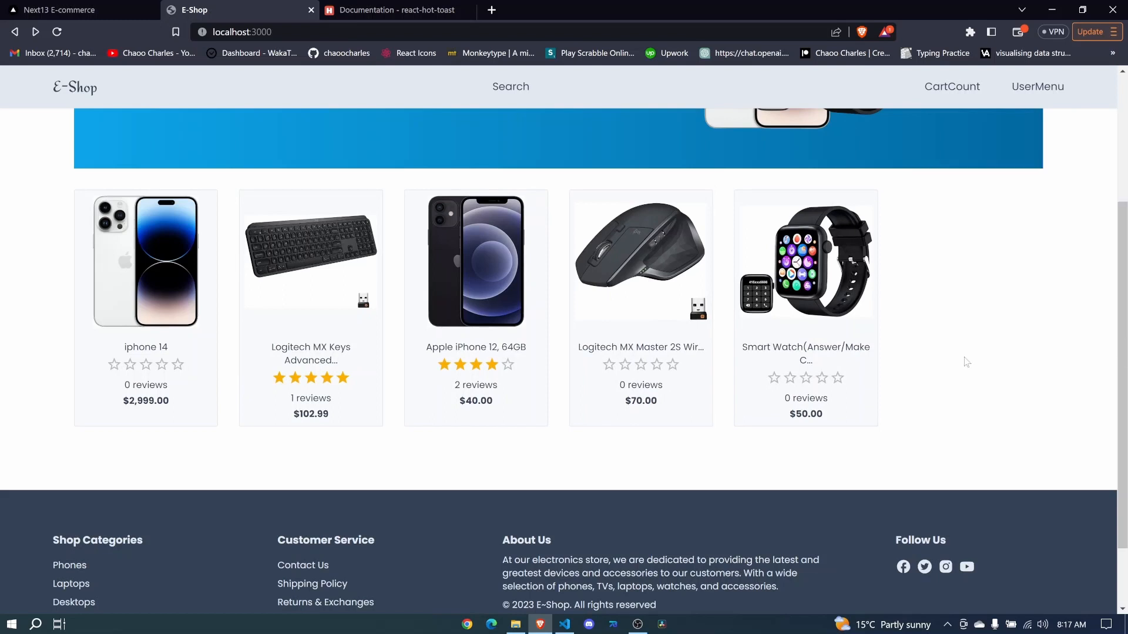
key(F12)
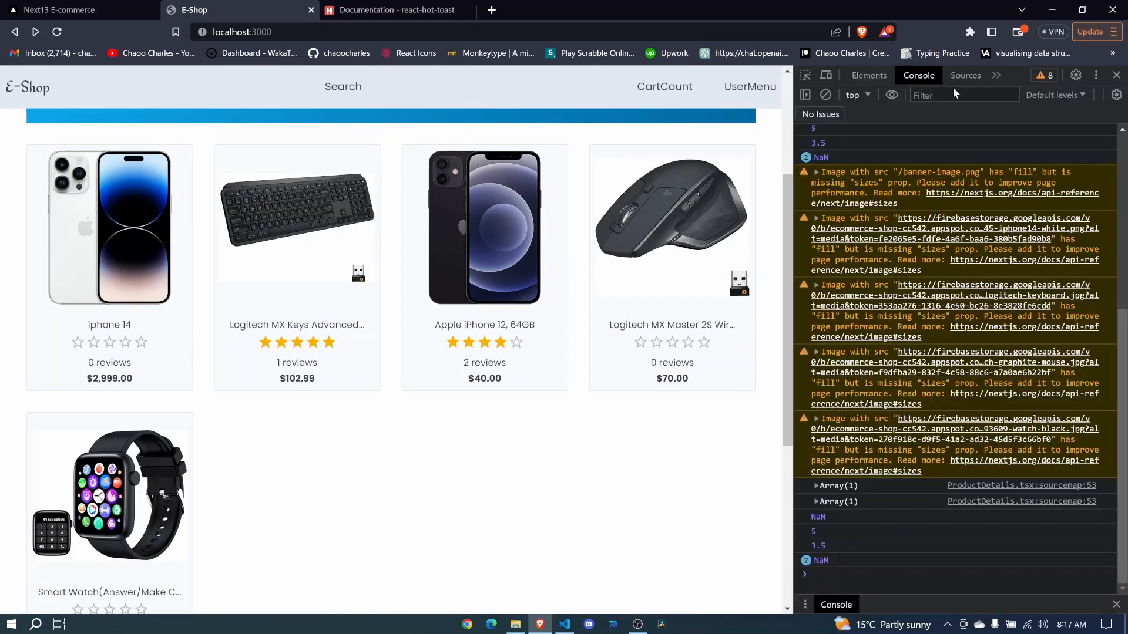
click(869, 75)
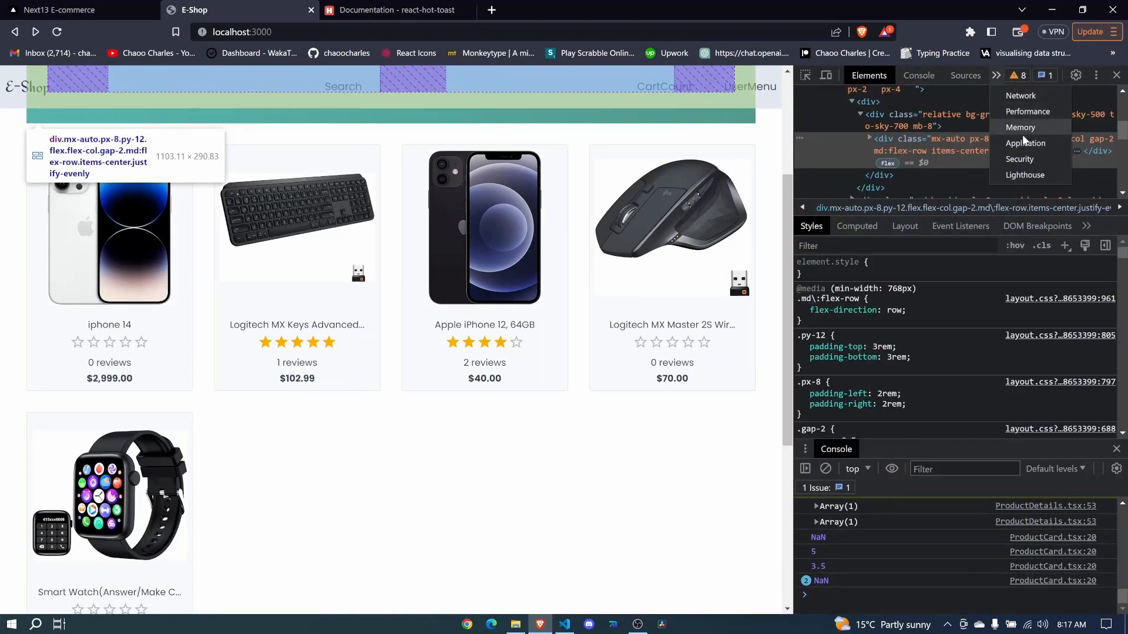
click(1025, 142)
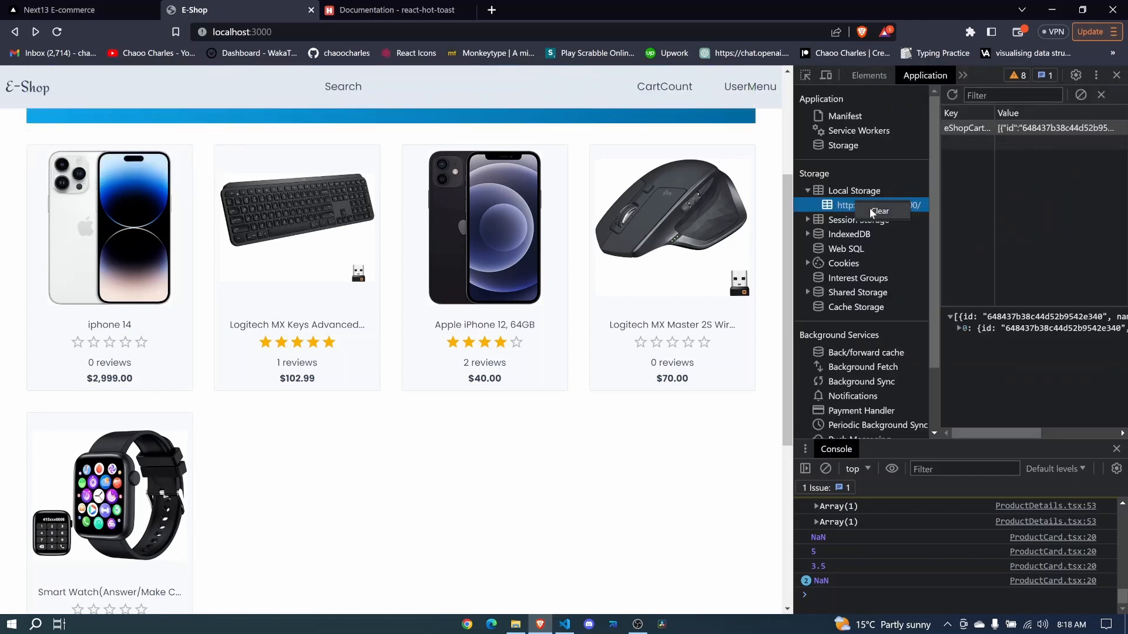
click(878, 211)
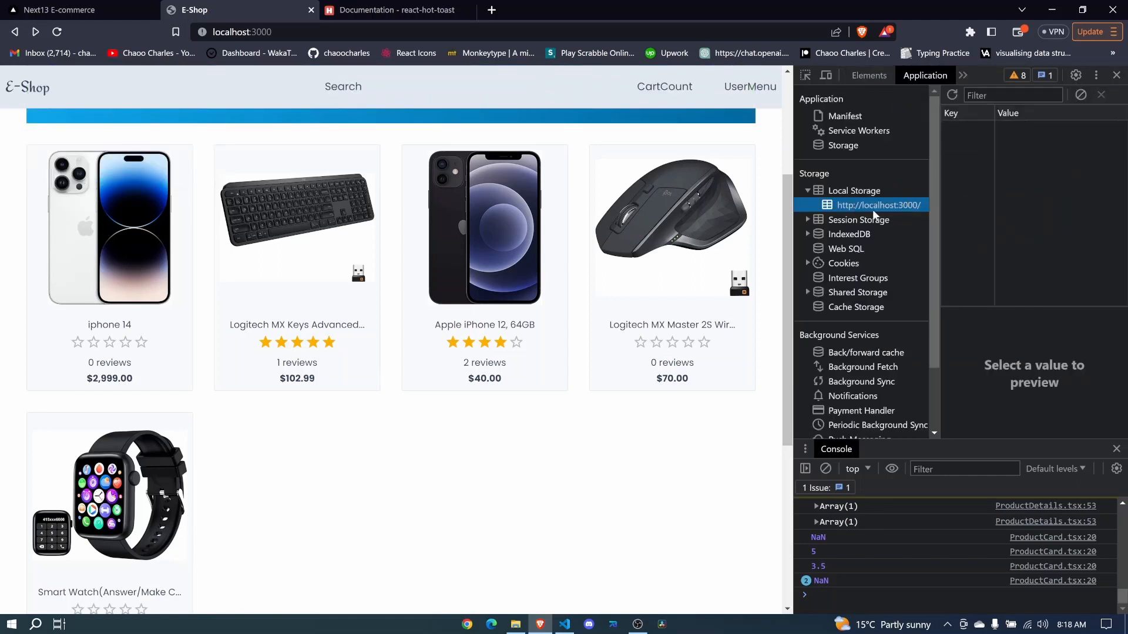
click(483, 226)
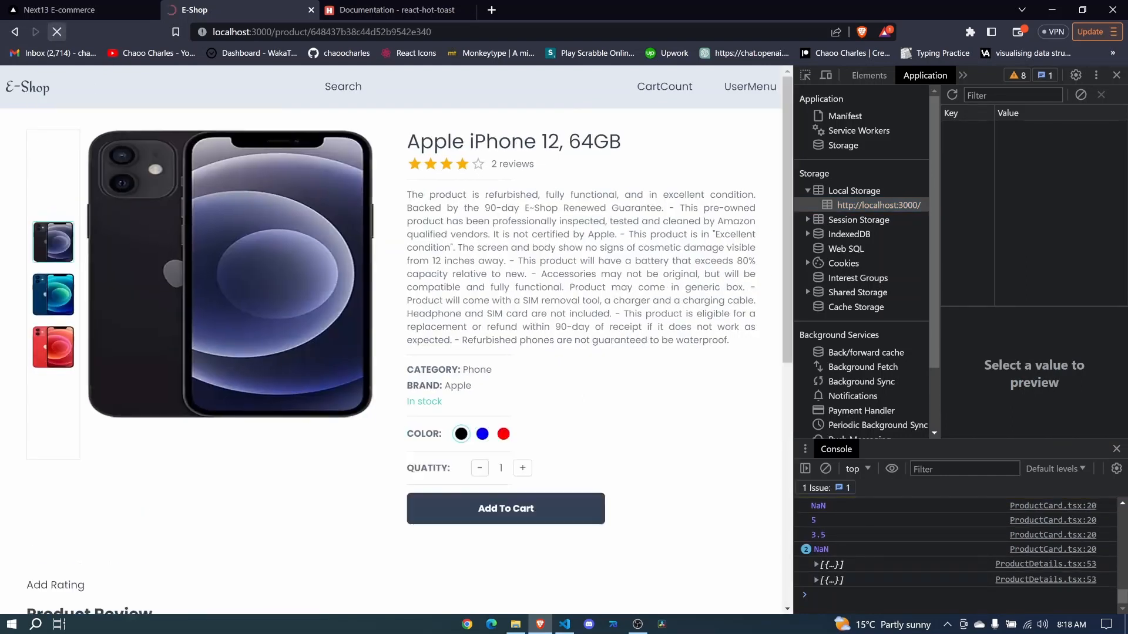
Set the Apple iPhone 12, 64GB quantity to 2 and add it to the cart
scroll(down, 3)
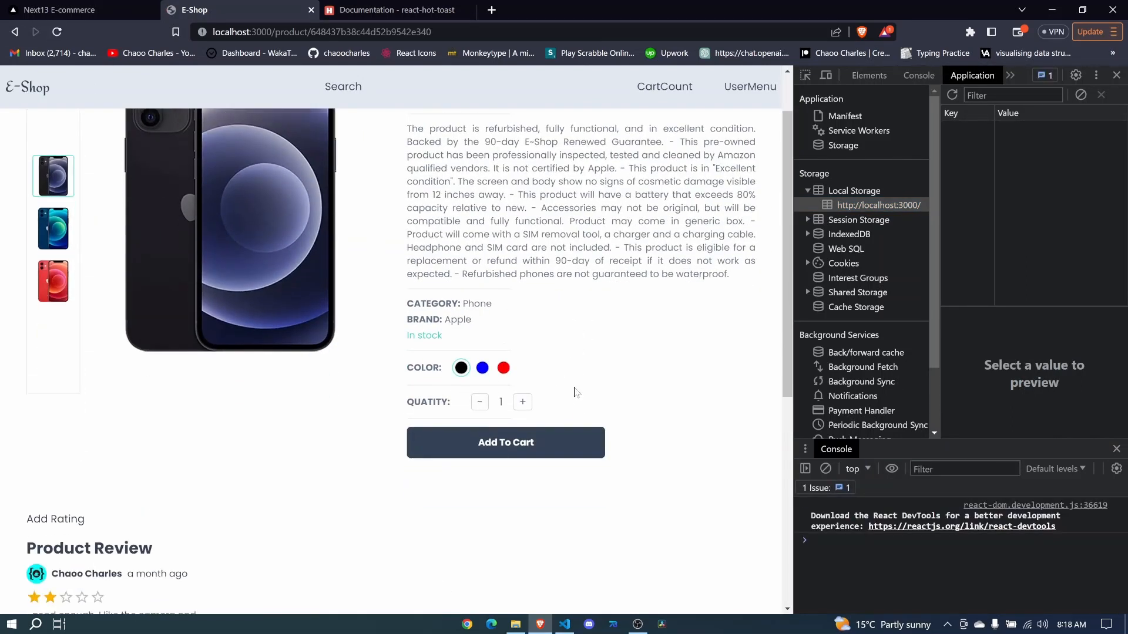
click(522, 401)
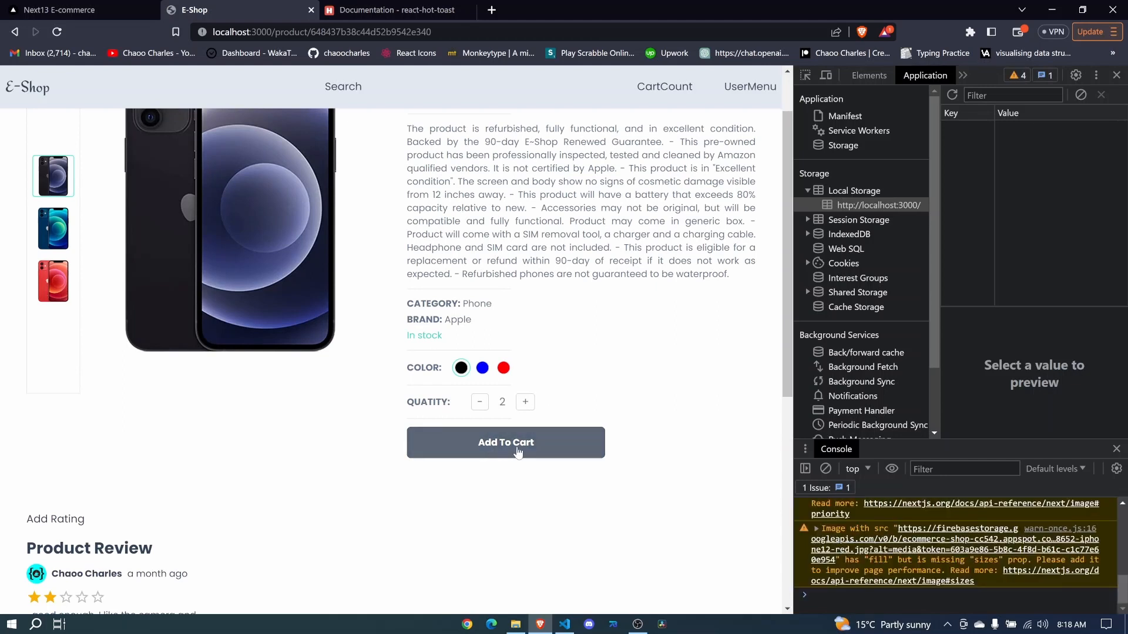
click(505, 442)
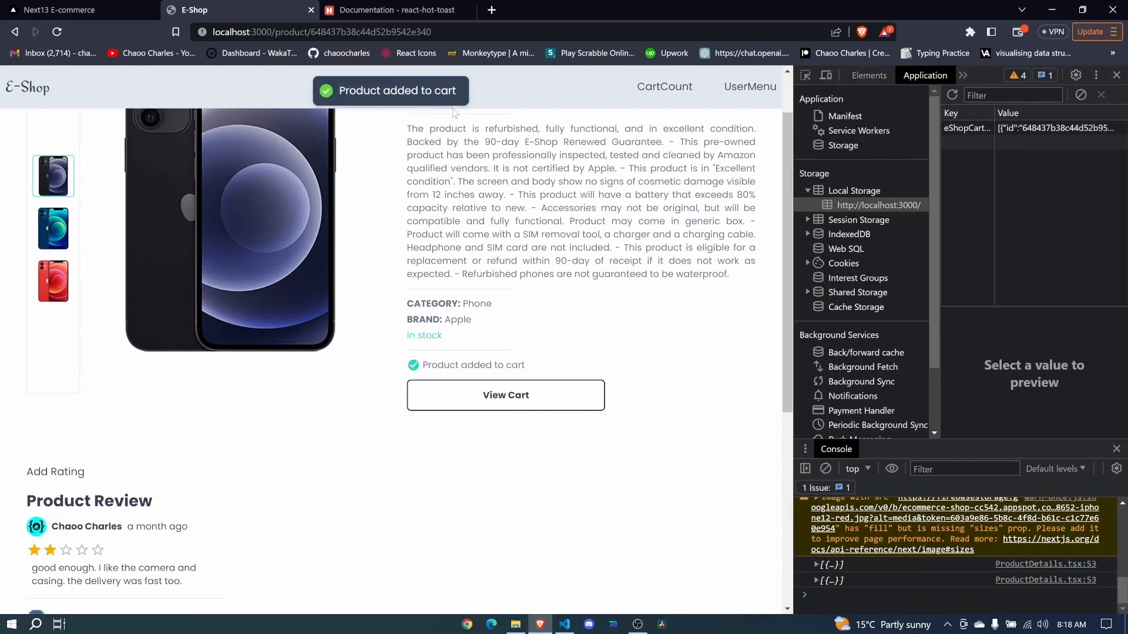